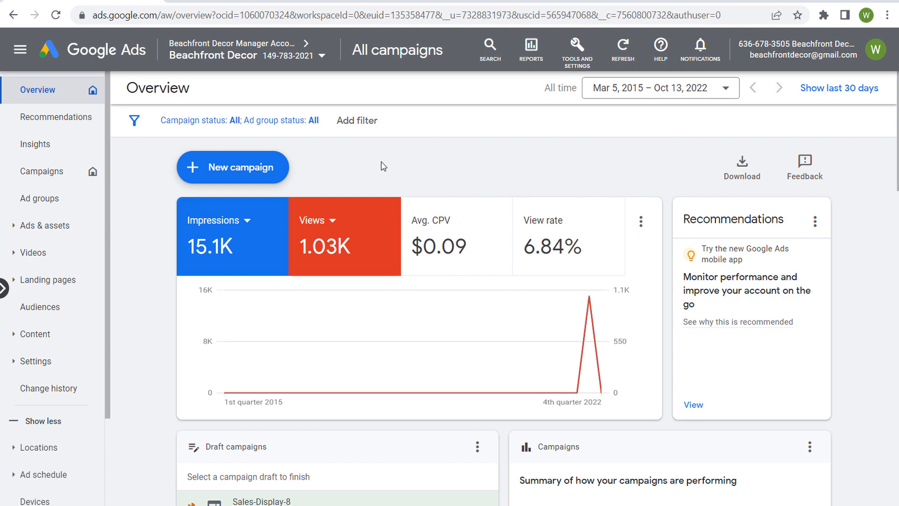
Start a new campaign from the Overview page and reach the objective choices
click(232, 167)
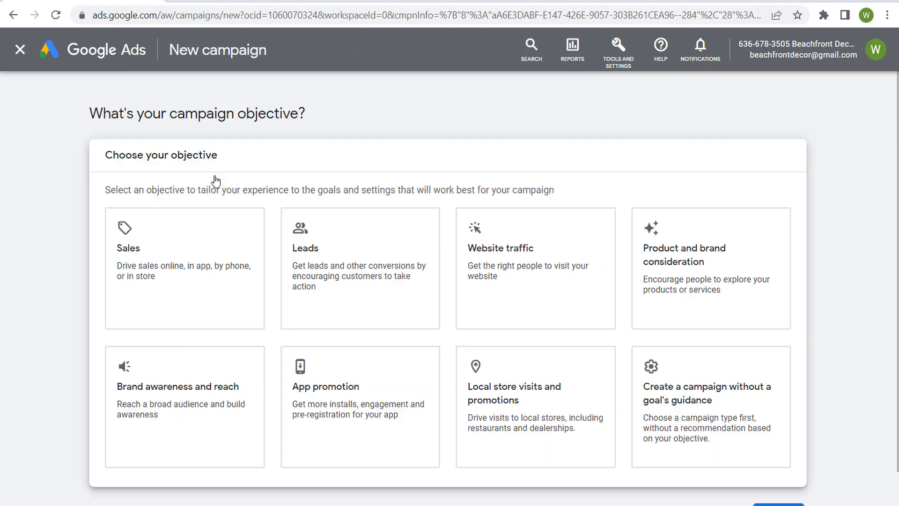
click(184, 268)
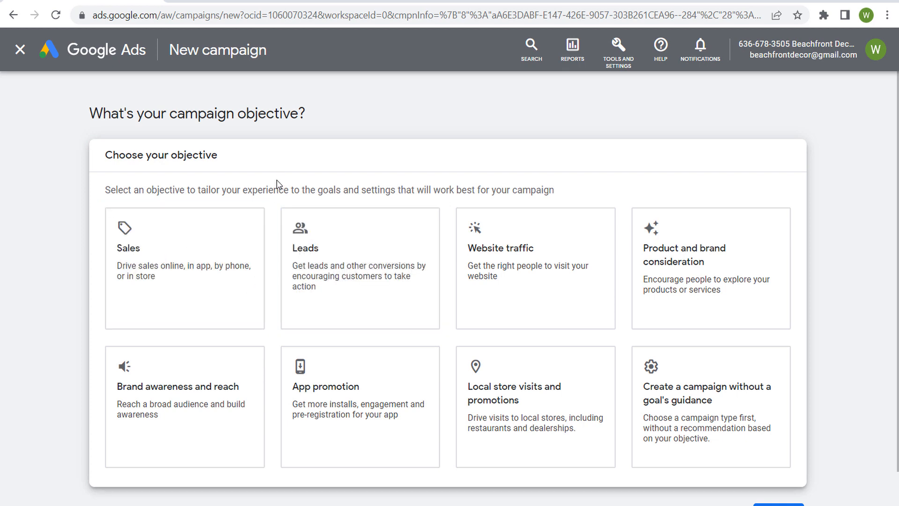
mouse_move(643, 142)
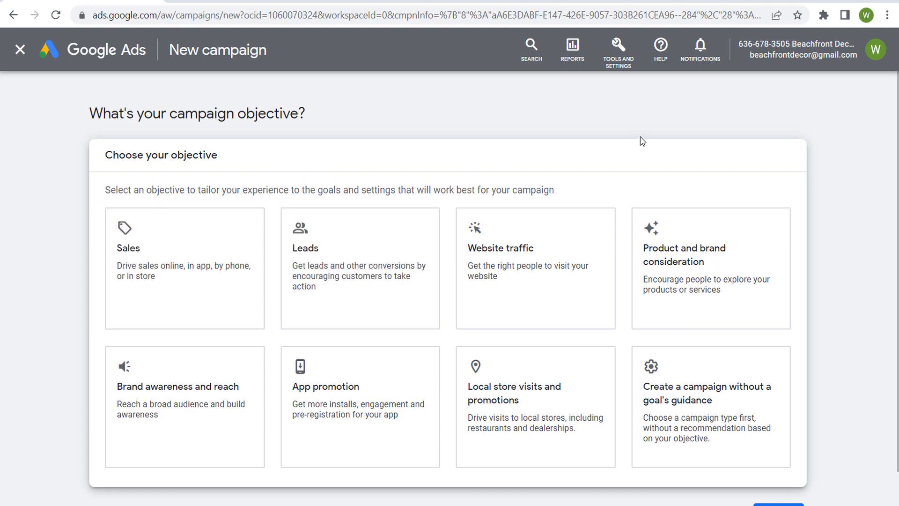
click(710, 268)
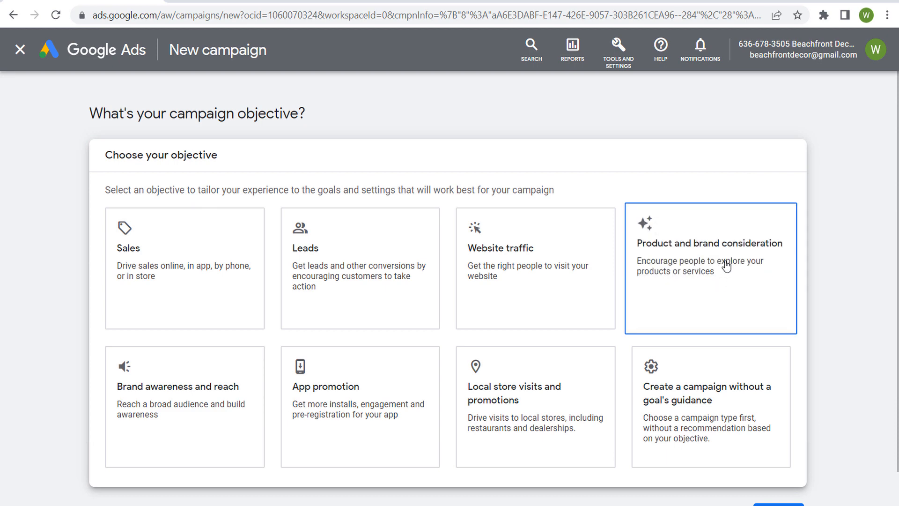
click(185, 405)
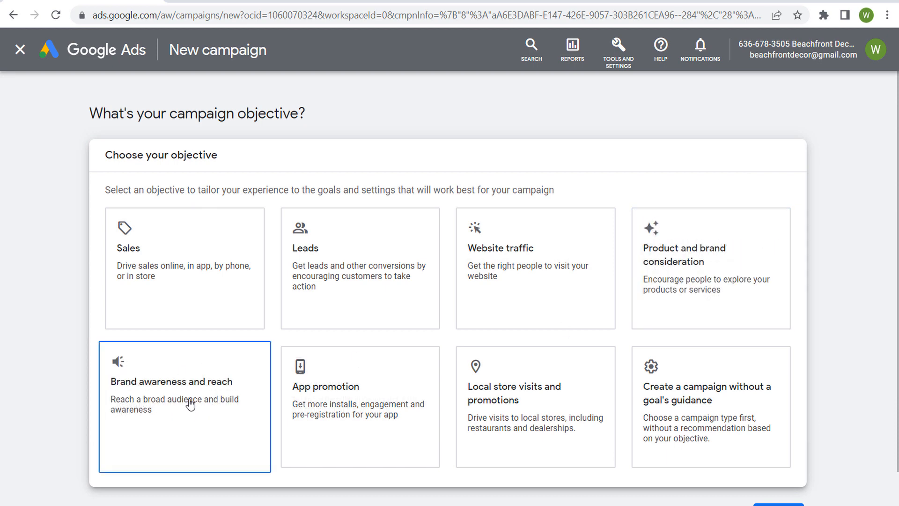
mouse_move(42, 377)
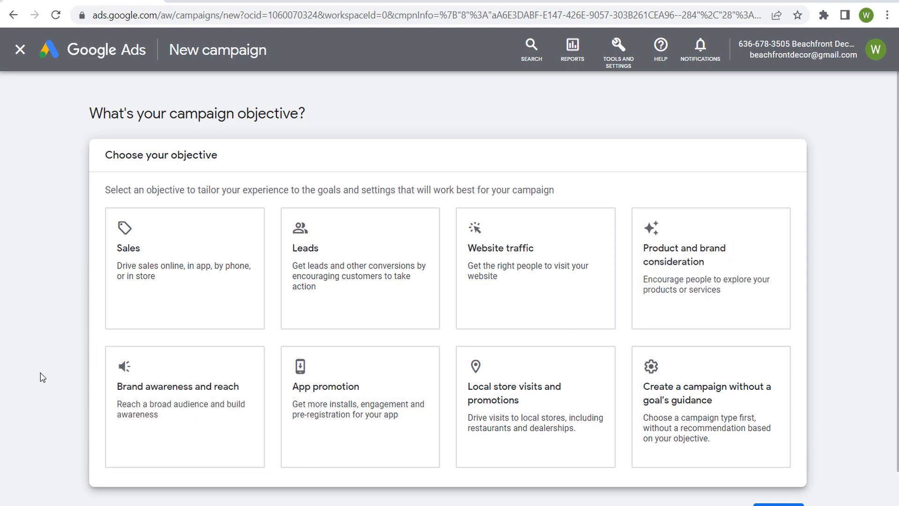
Choose the Brand awareness and reach objective with the Display type and continue
click(185, 405)
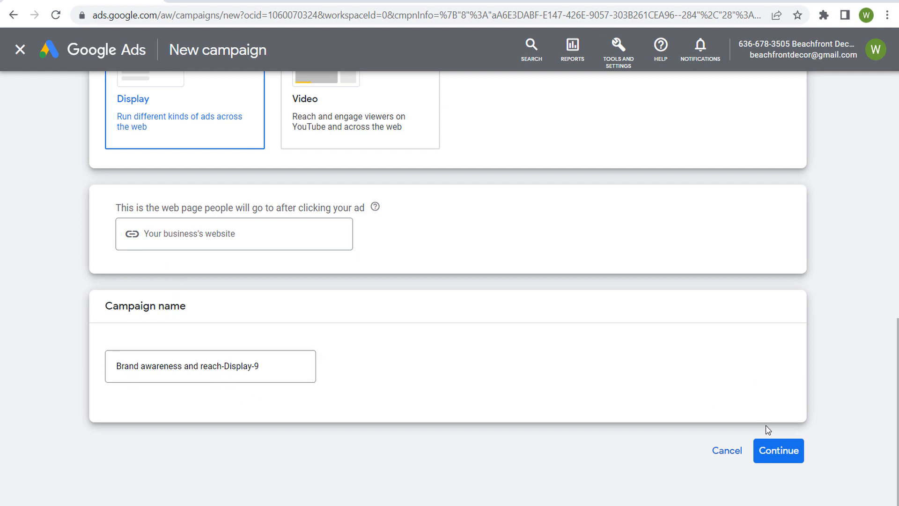
click(778, 450)
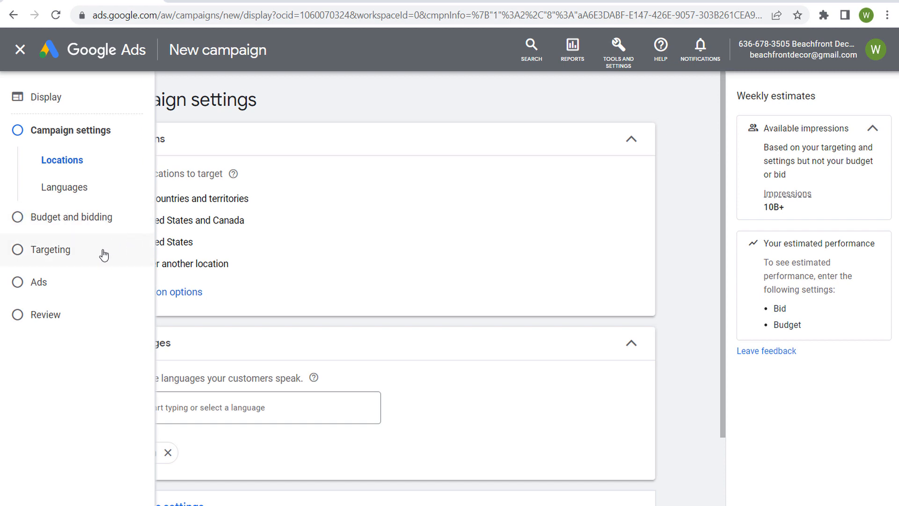
Jump to the Targeting step and expand the Add targeting options
click(50, 249)
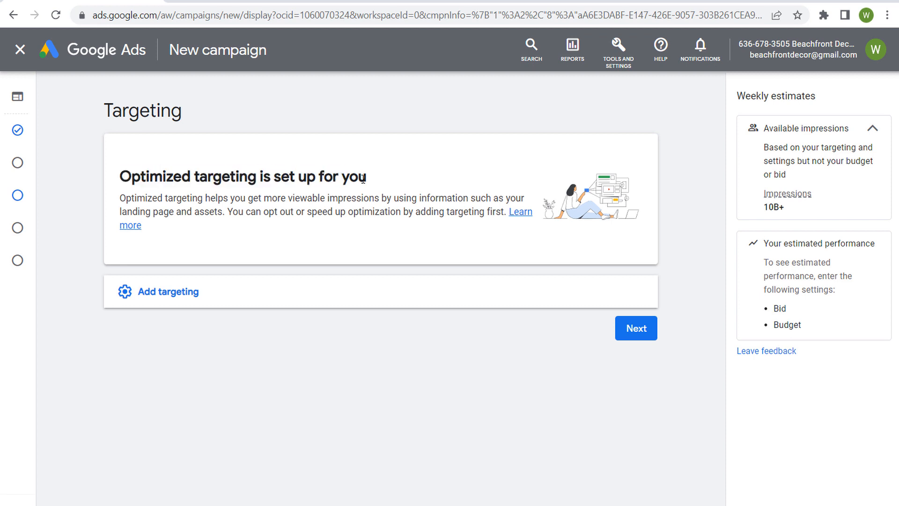
drag(235, 198, 378, 198)
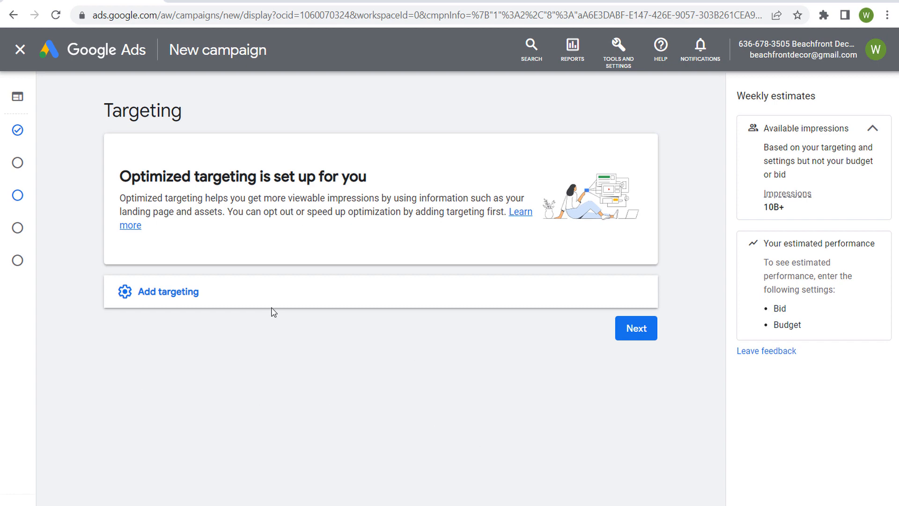
click(167, 291)
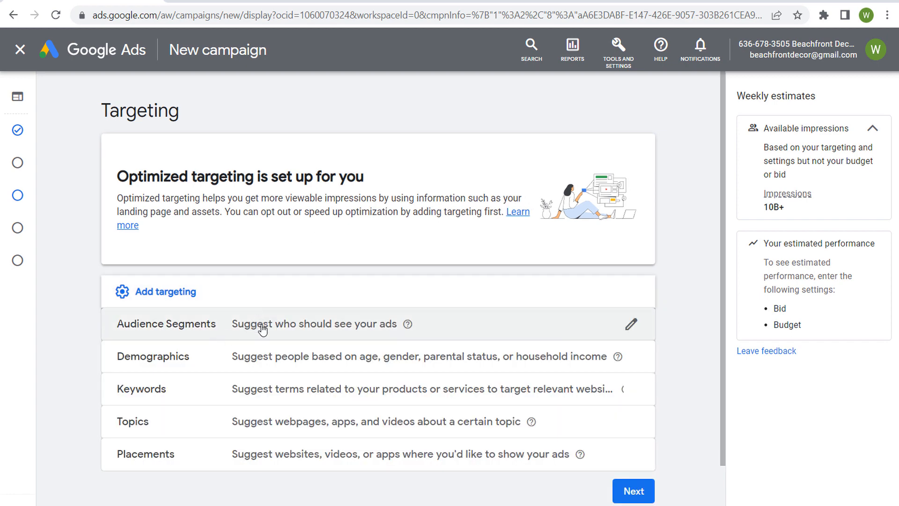
Open the Edit targeted segments panel from the Audience Segments row
click(630, 323)
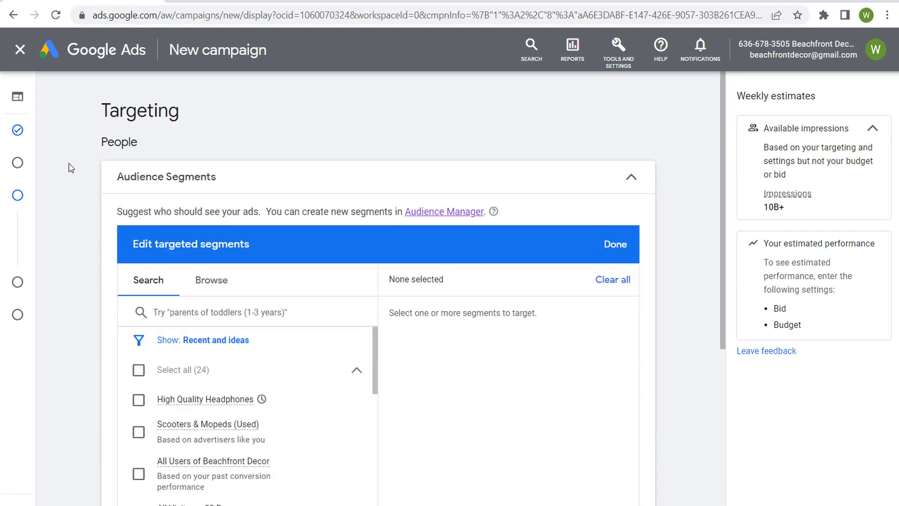
mouse_move(104, 315)
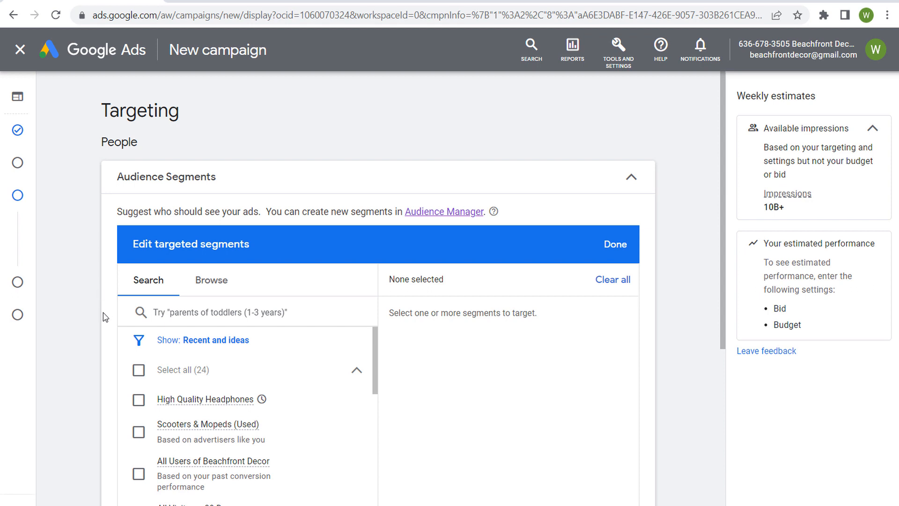
mouse_move(102, 314)
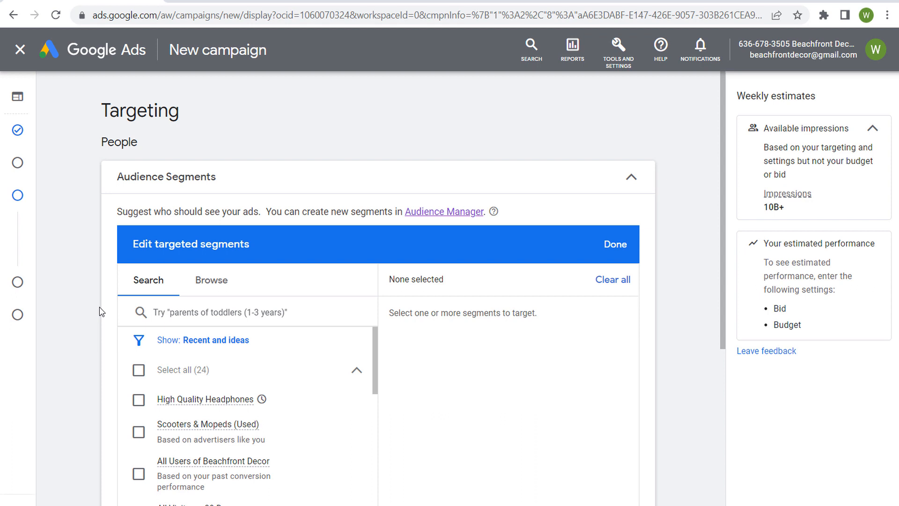
mouse_move(92, 270)
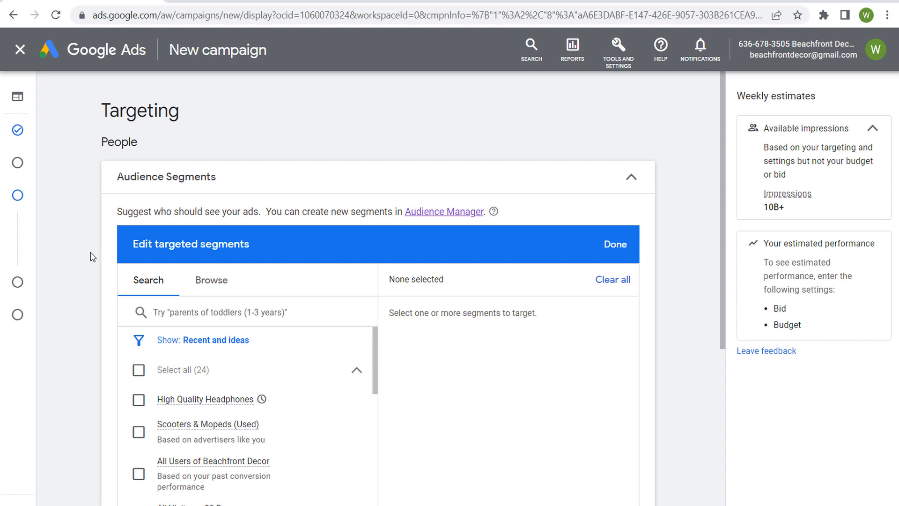
Browse interests and habits to Travel Buffs and select Beachbound Travelers
click(210, 280)
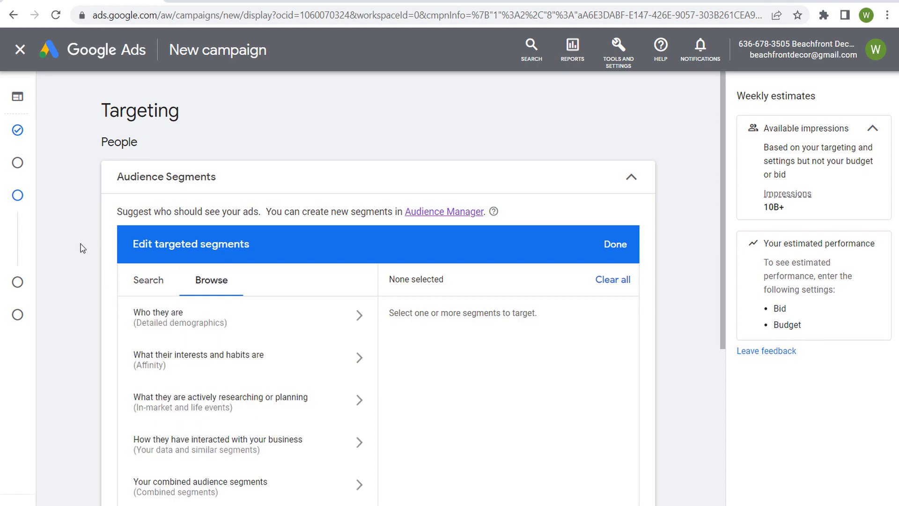
scroll(down, 3)
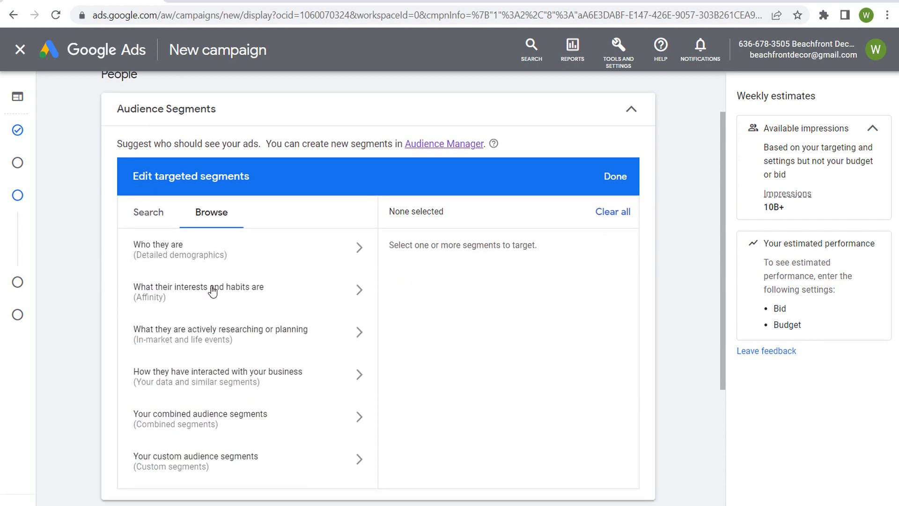
mouse_move(280, 301)
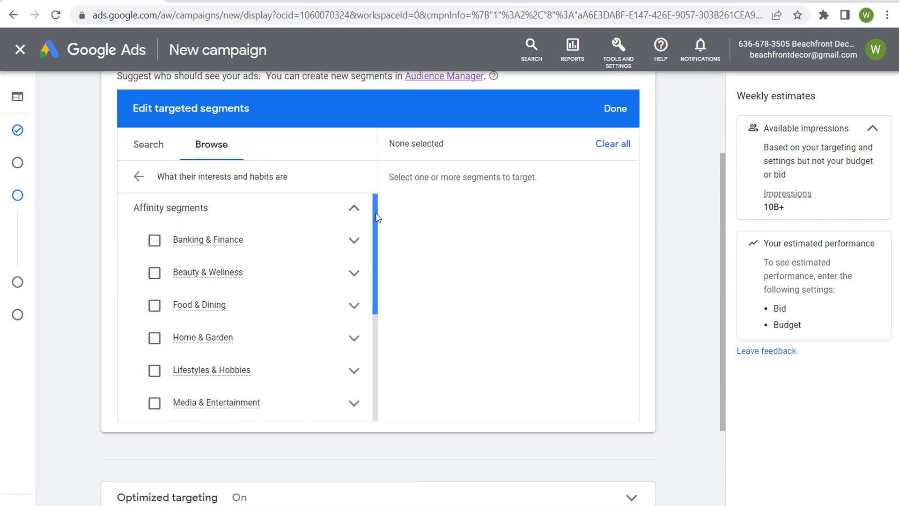
scroll(down, 3)
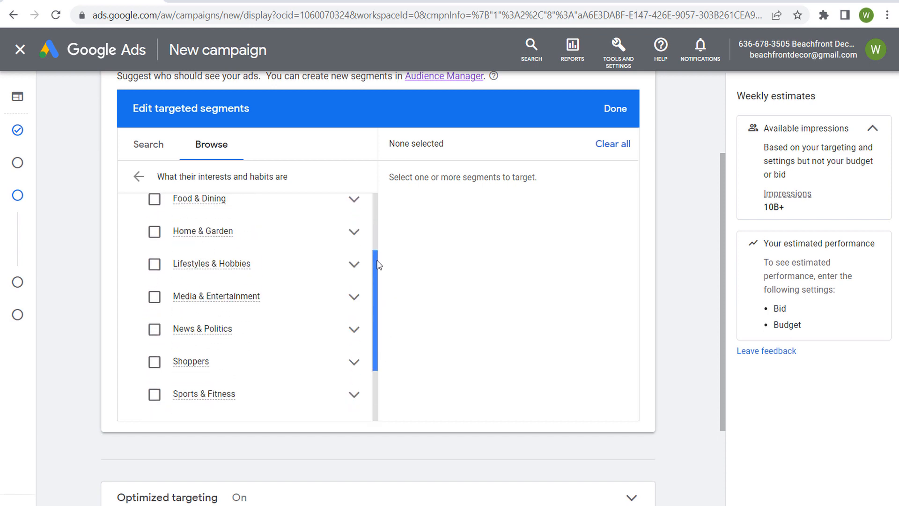
scroll(down, 3)
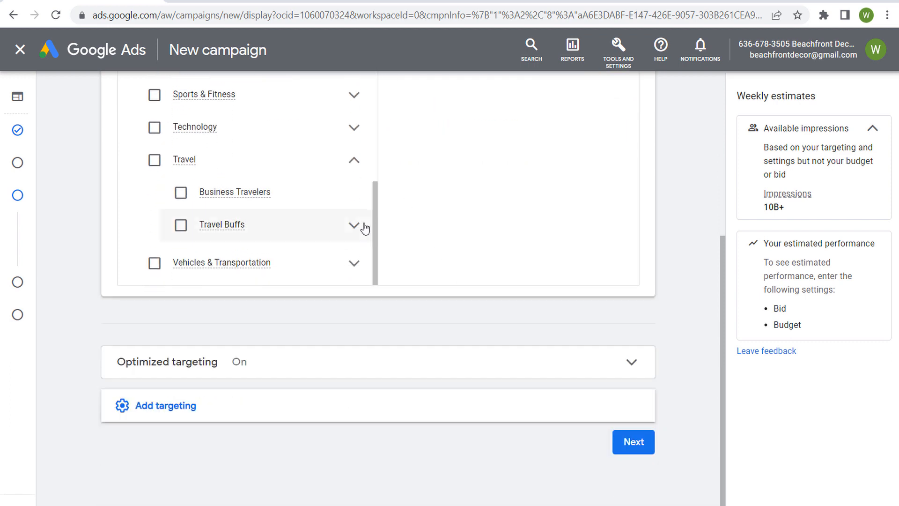
click(354, 225)
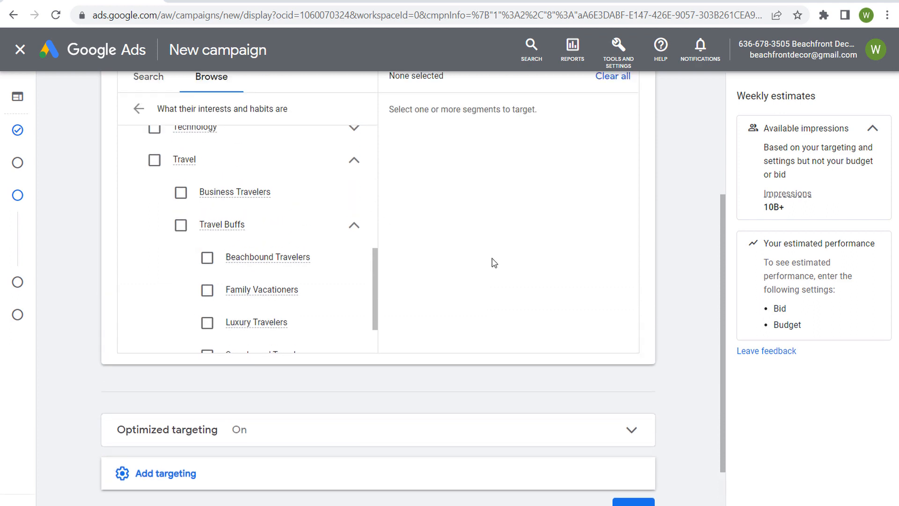
click(207, 257)
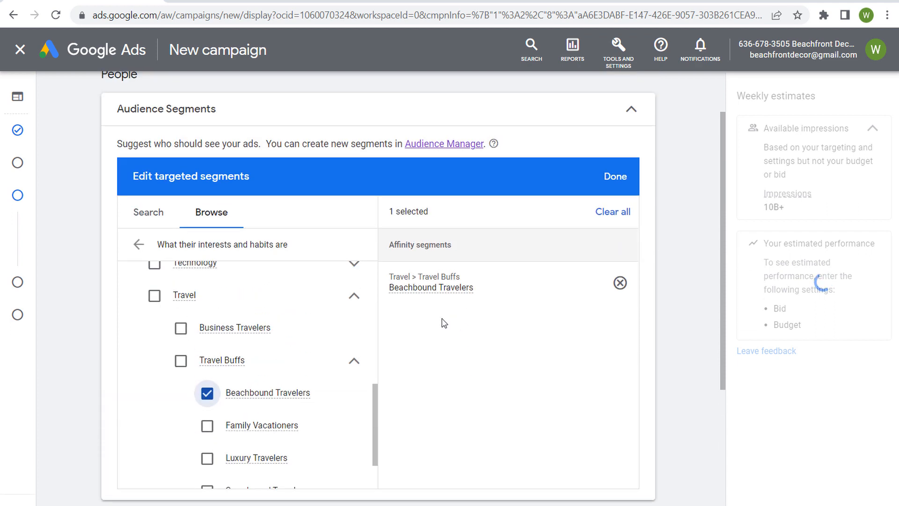
mouse_move(430, 287)
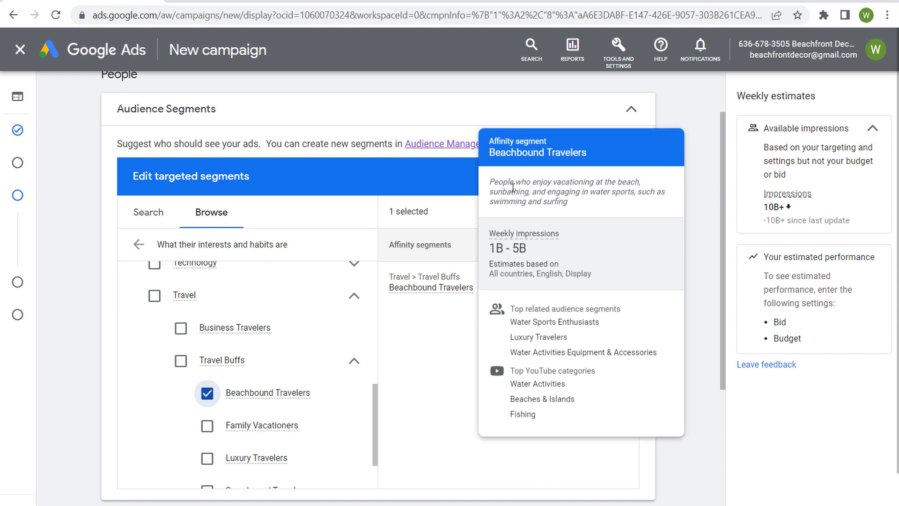
mouse_move(518, 202)
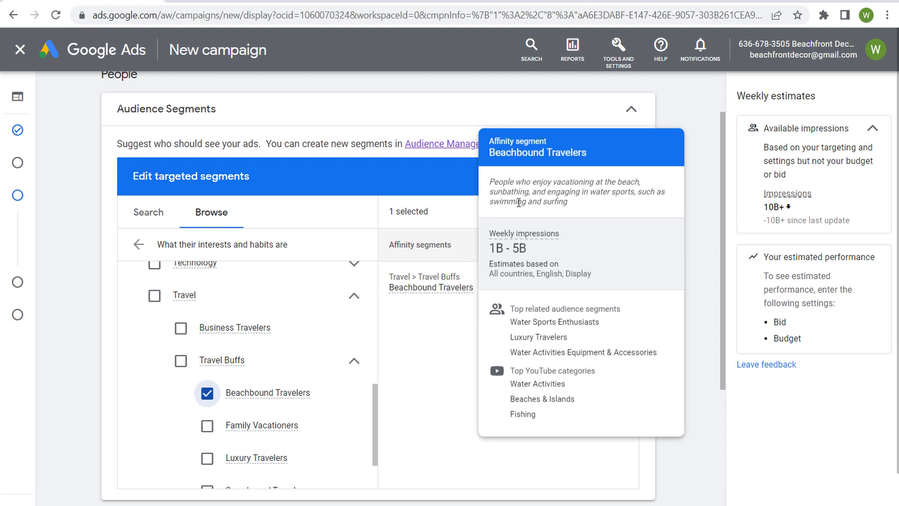
mouse_move(527, 373)
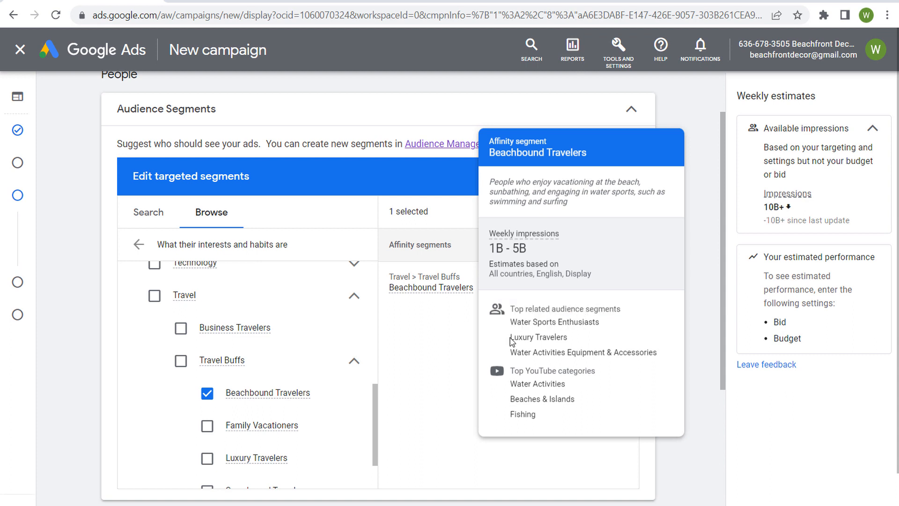
mouse_move(605, 354)
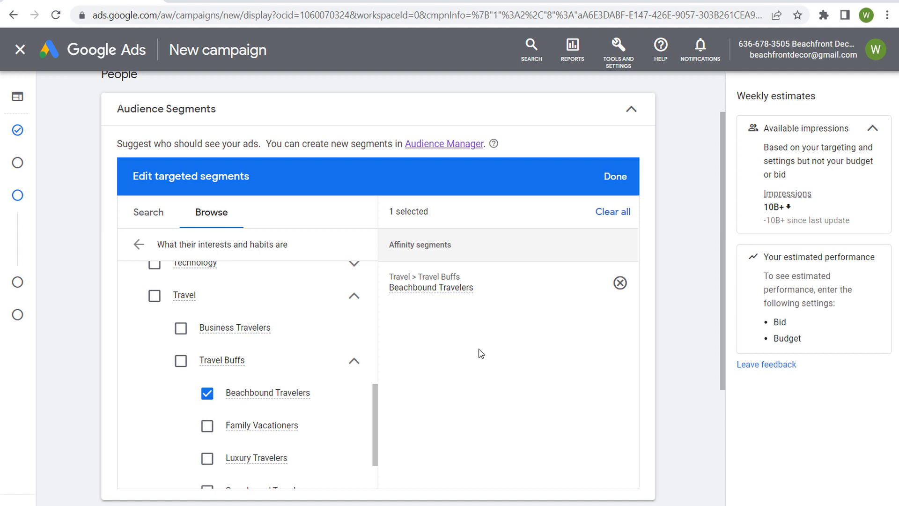
mouse_move(468, 437)
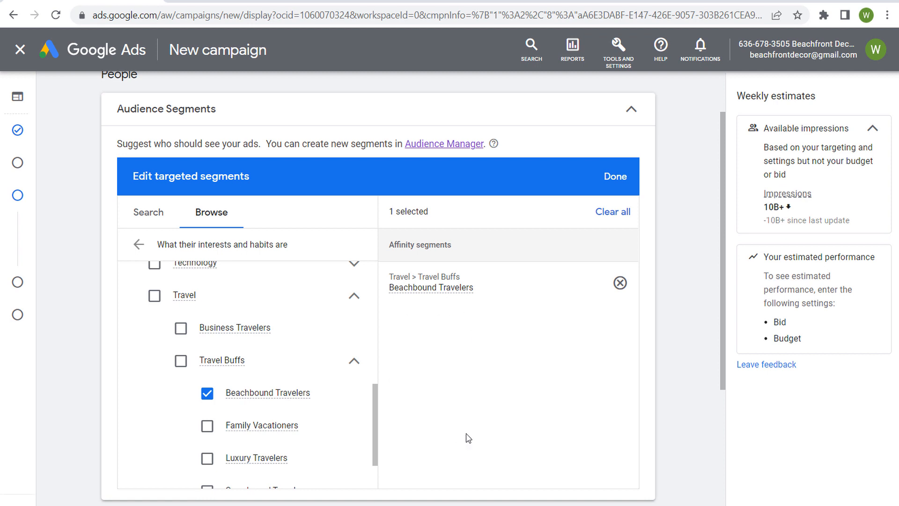
mouse_move(406, 291)
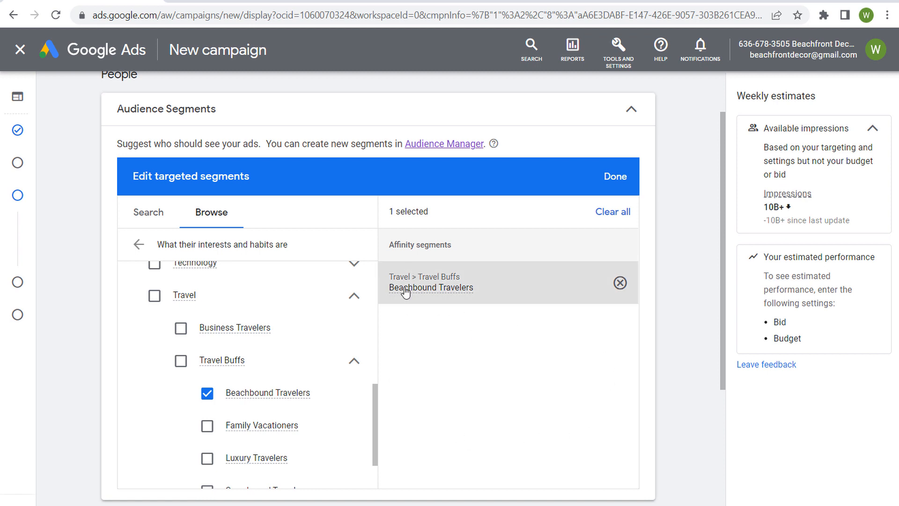
mouse_move(447, 366)
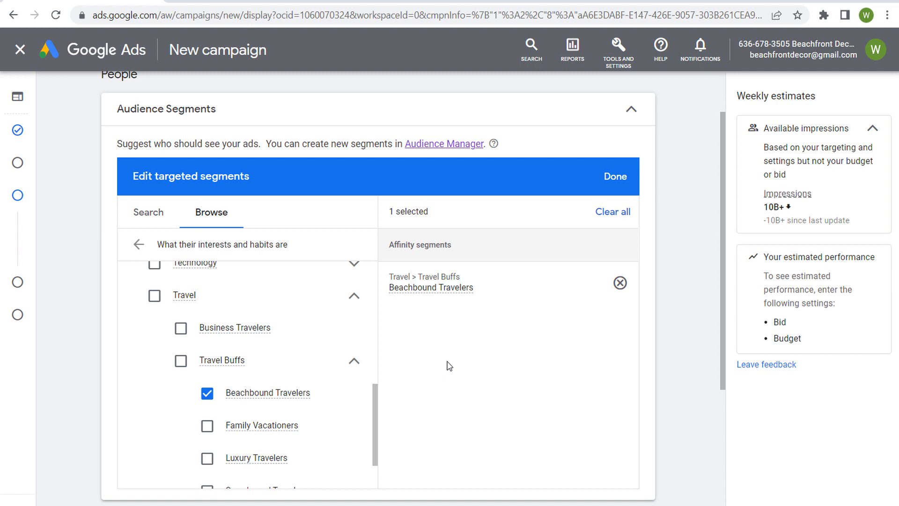
mouse_move(434, 245)
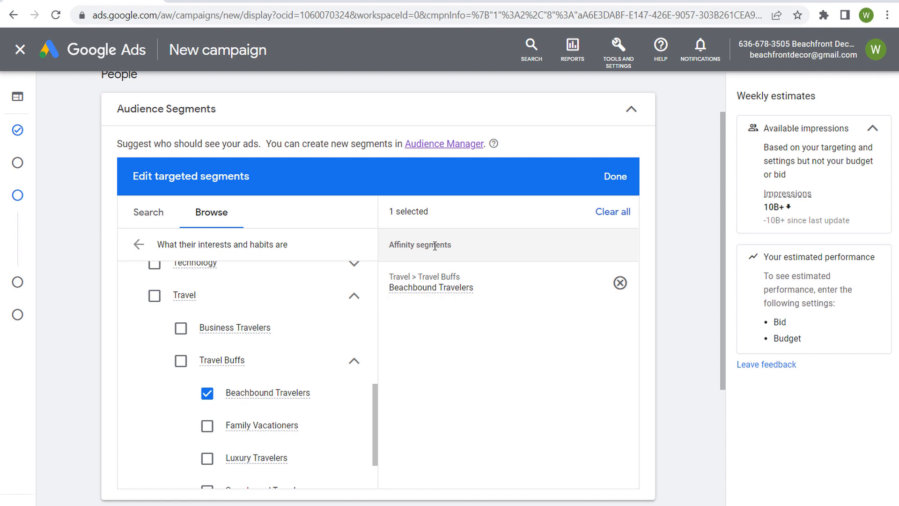
mouse_move(437, 359)
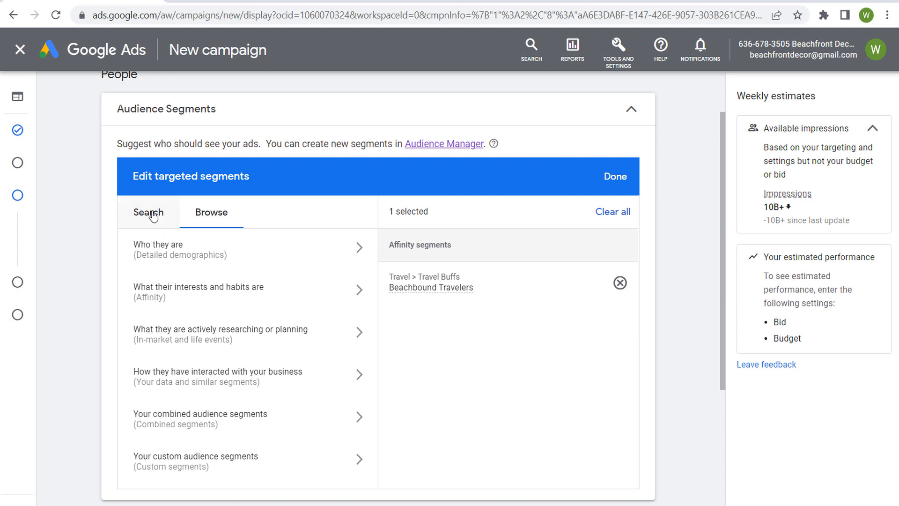
Switch to the Search view while Beachbound Travelers stays targeted
click(148, 213)
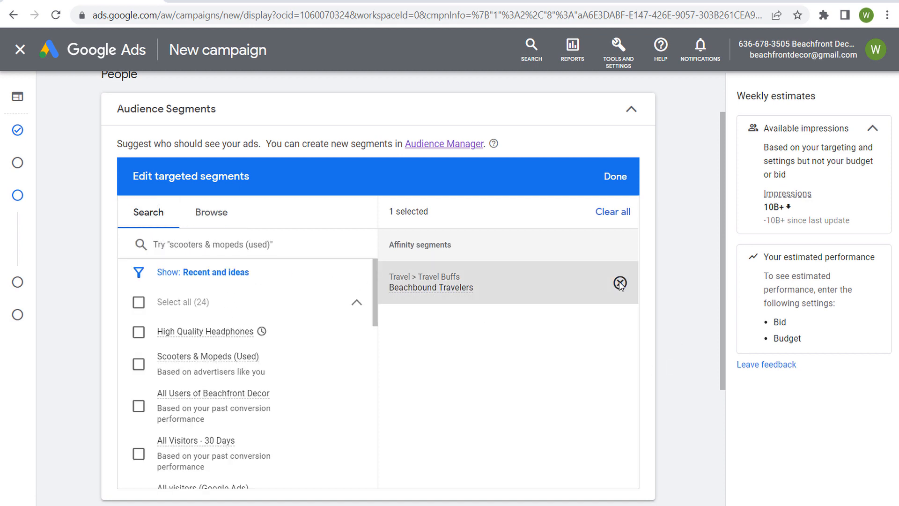
Remove Beachbound Travelers and search the segments for 'beach'
click(619, 282)
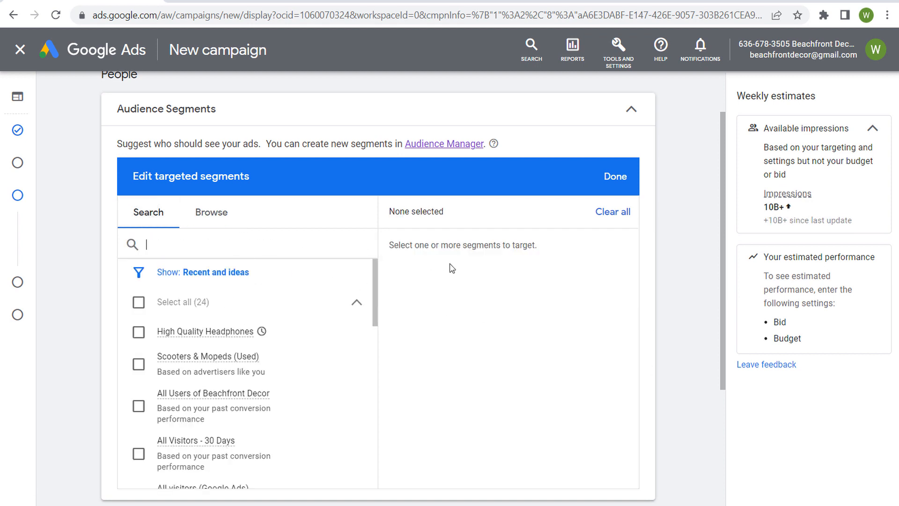
text(beach)
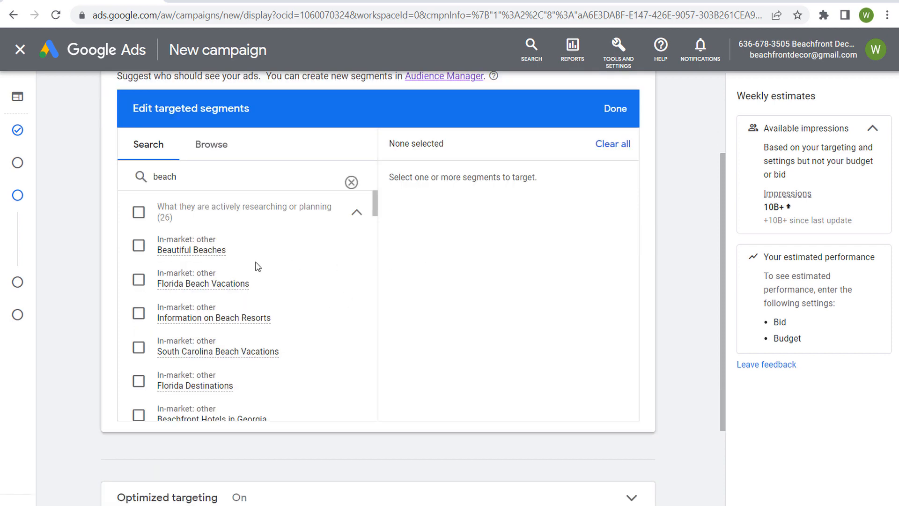
mouse_move(306, 288)
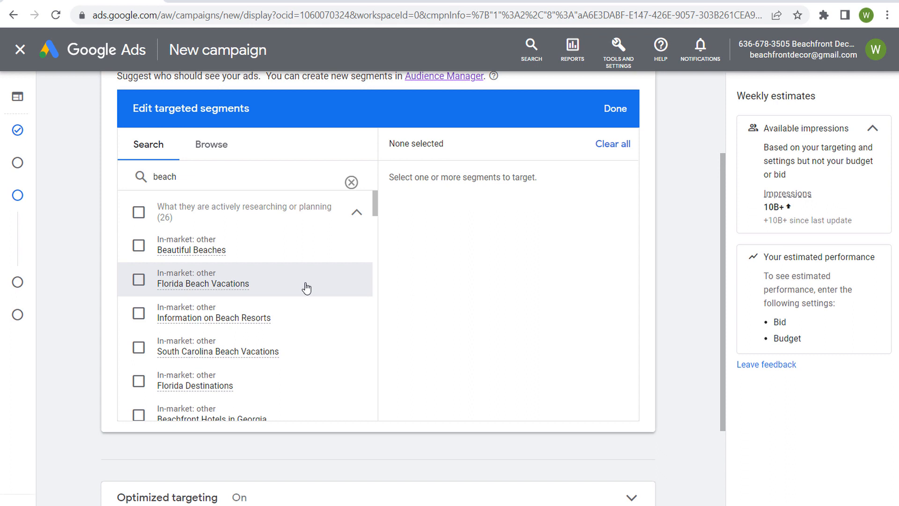
mouse_move(294, 245)
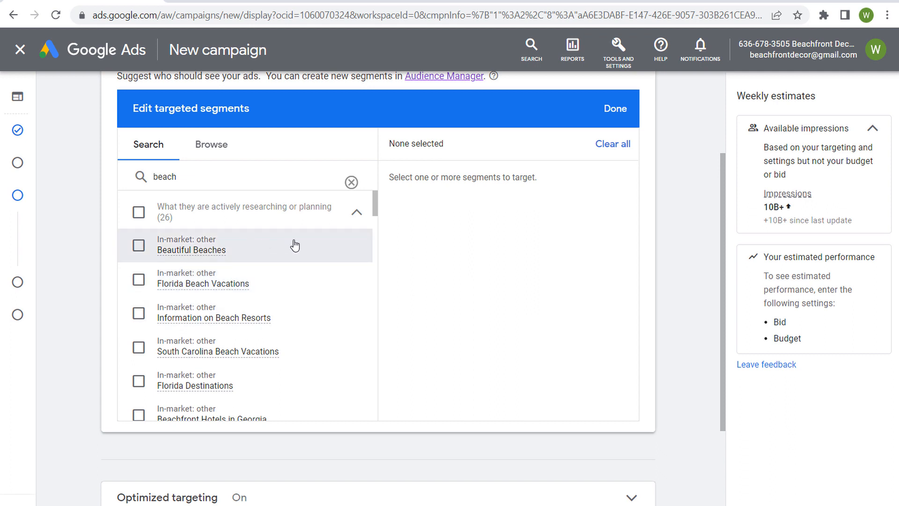
mouse_move(277, 382)
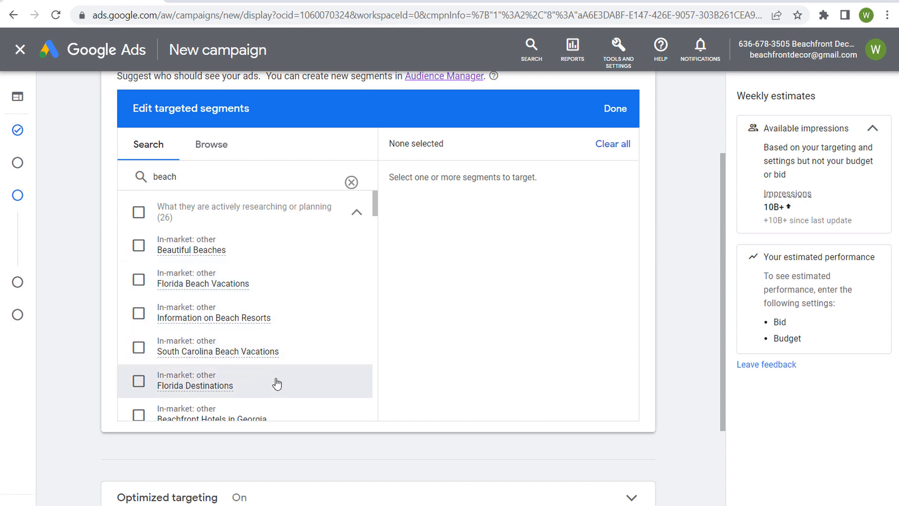
mouse_move(303, 307)
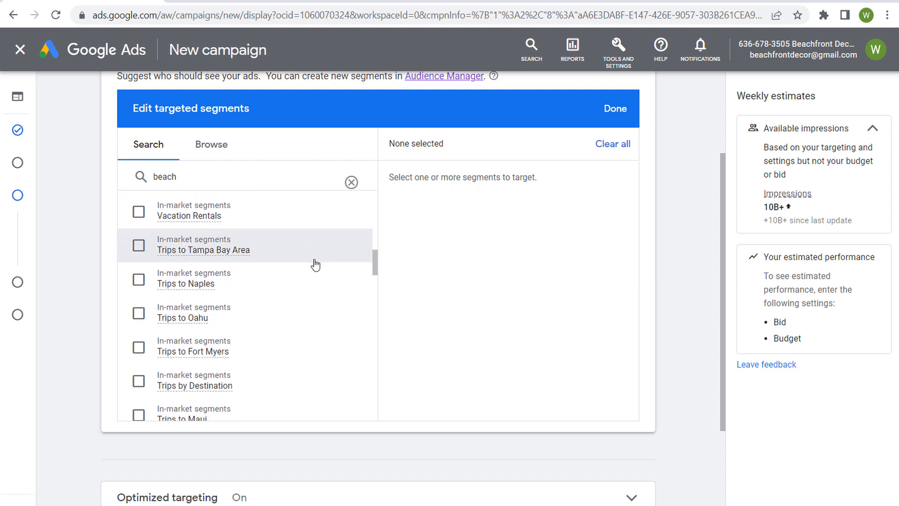
scroll(down, 3)
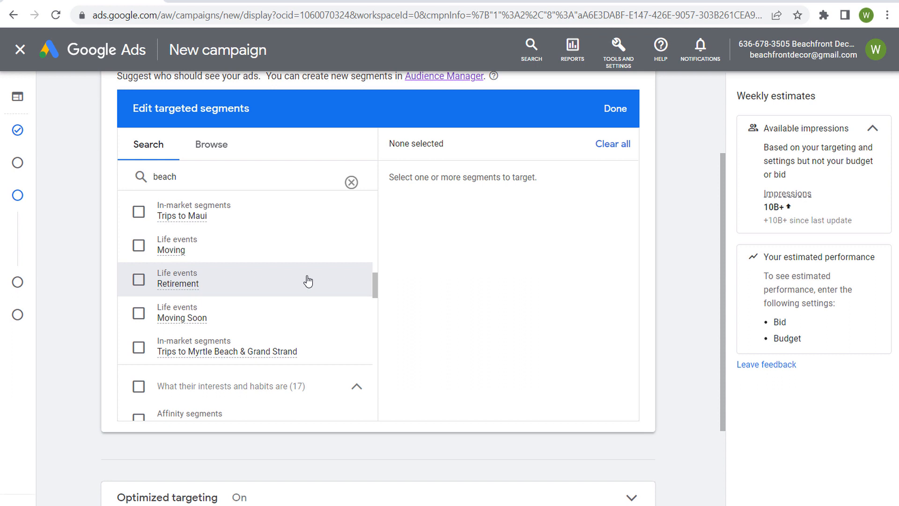
scroll(down, 3)
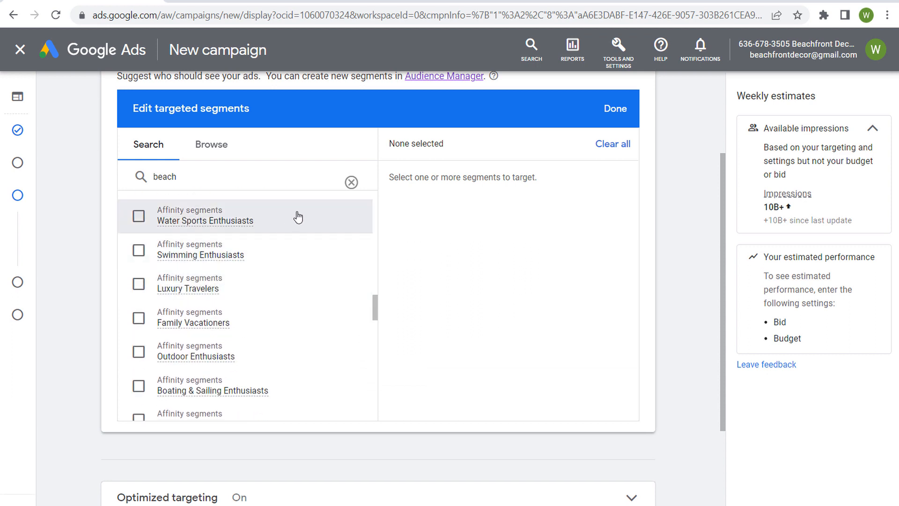
mouse_move(288, 251)
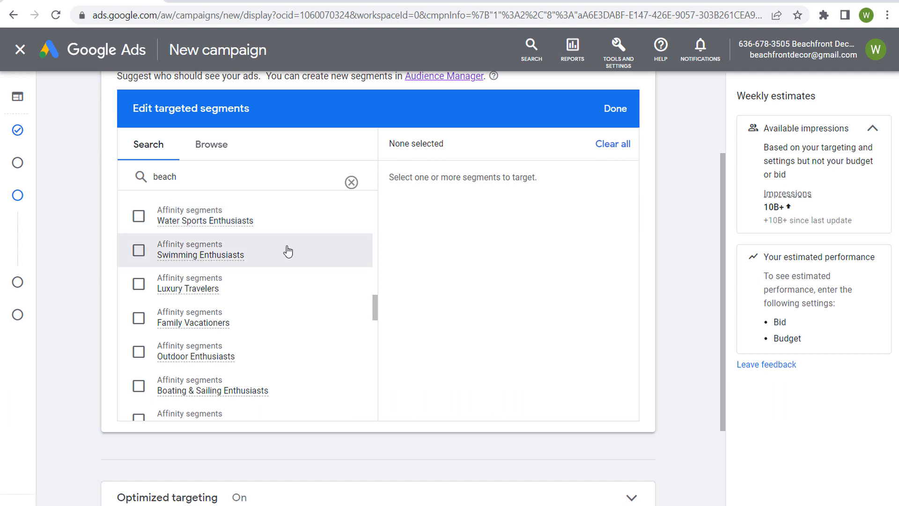
mouse_move(308, 326)
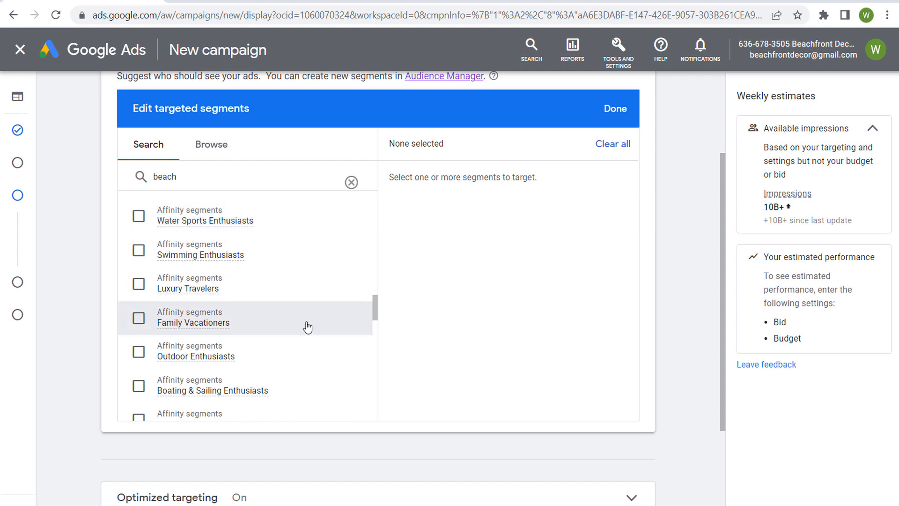
mouse_move(406, 298)
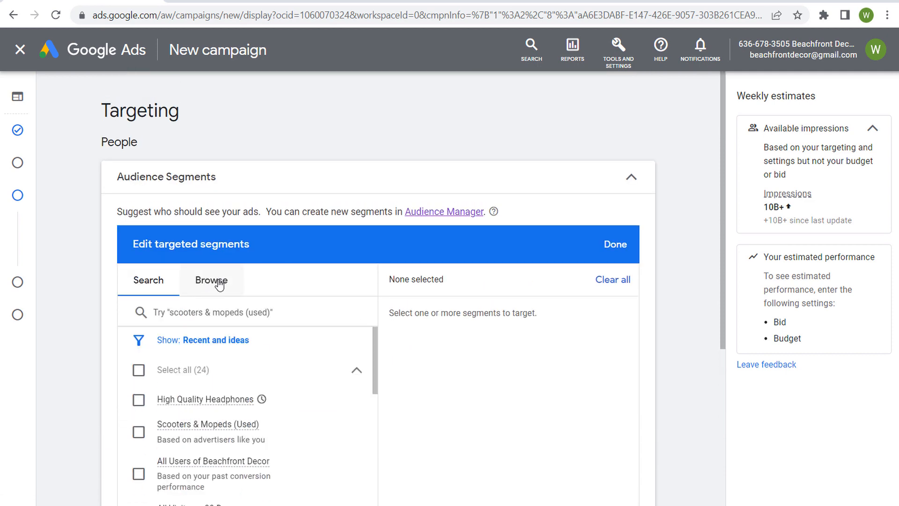
click(210, 280)
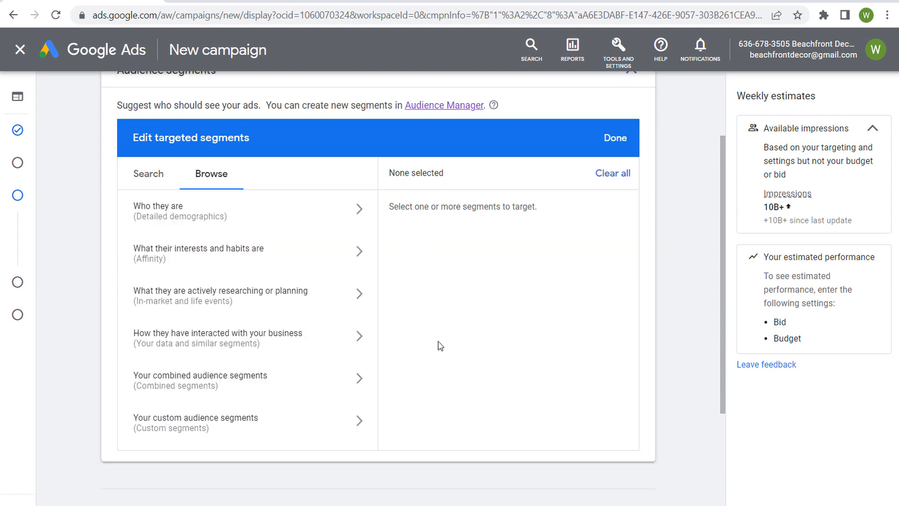
scroll(down, 3)
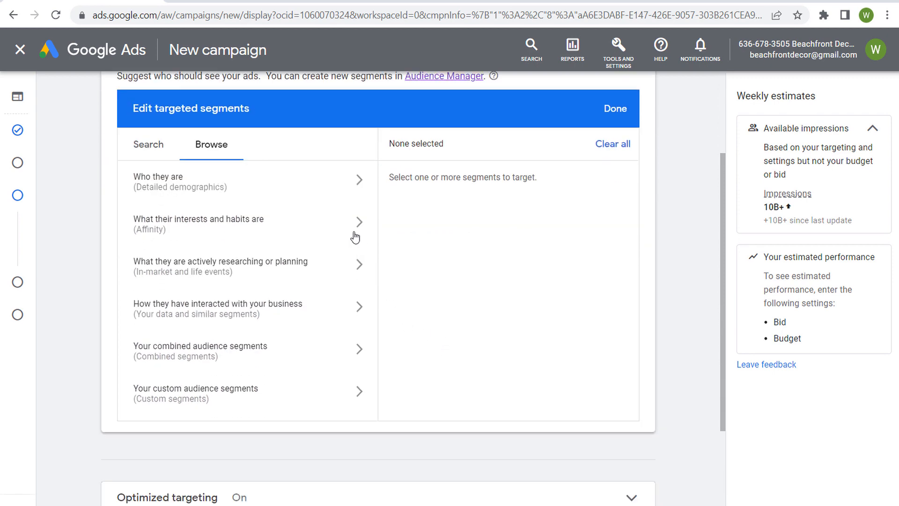
click(198, 224)
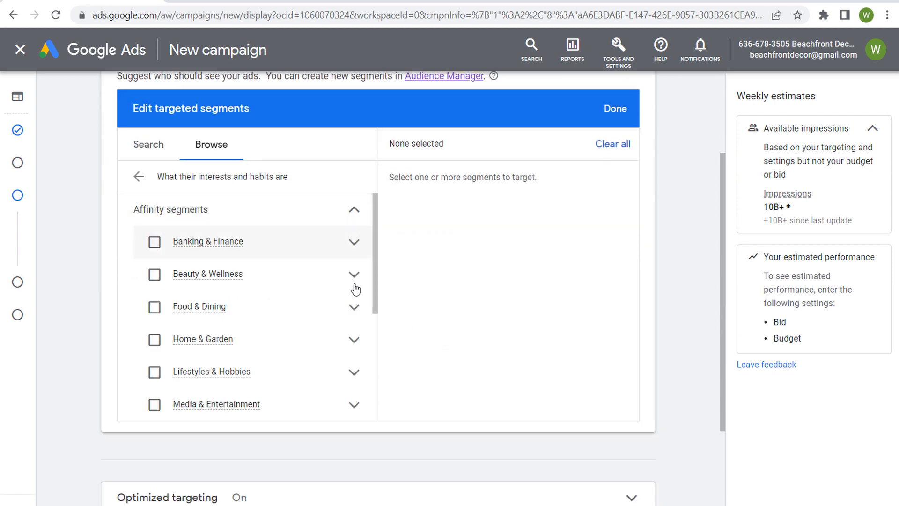
click(354, 306)
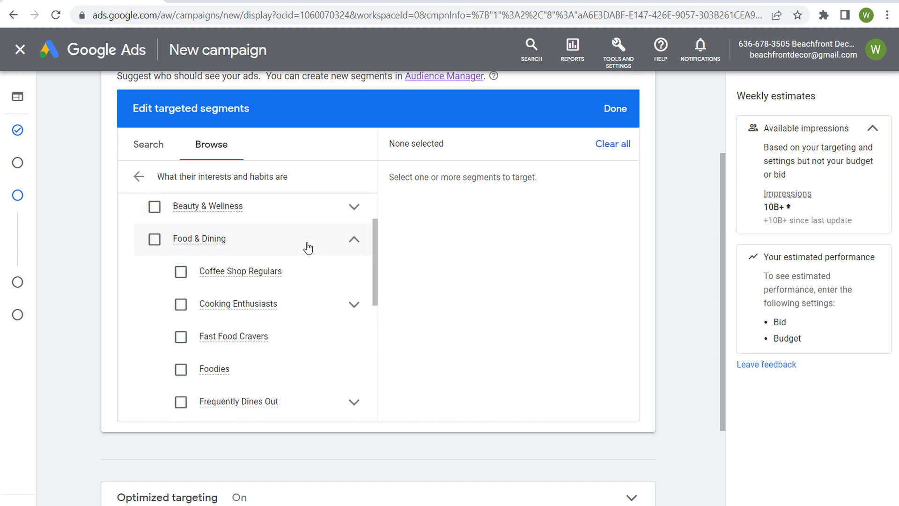
scroll(down, 3)
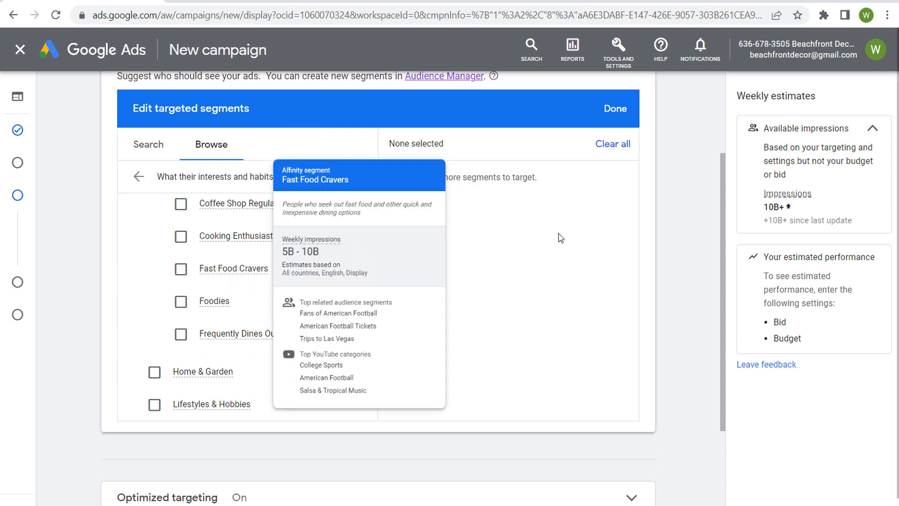
scroll(down, 3)
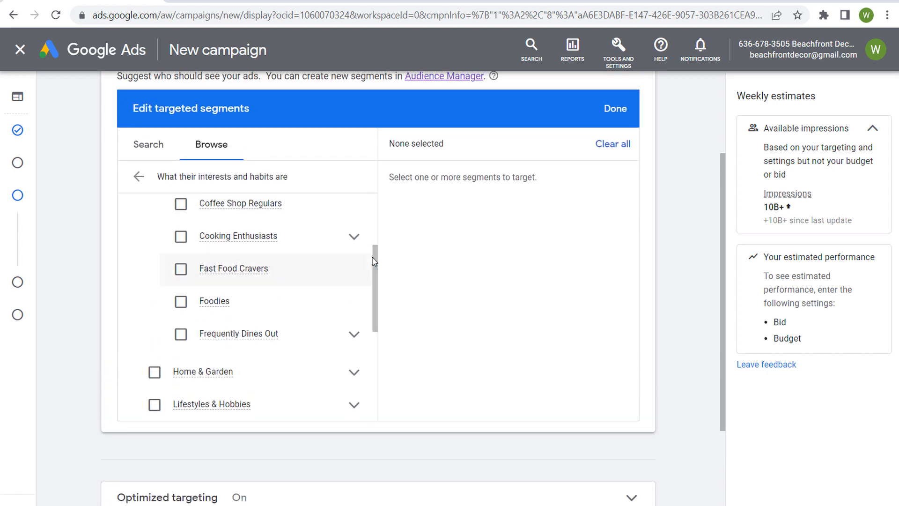
scroll(down, 3)
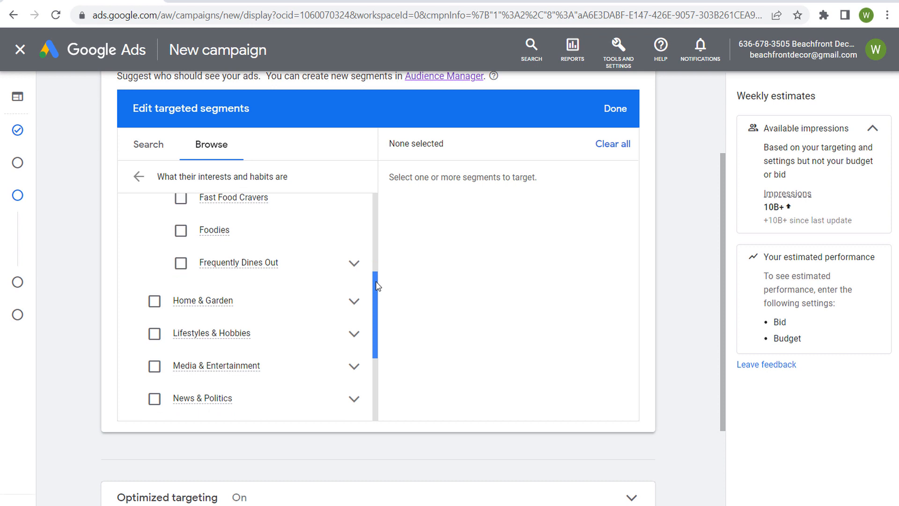
click(180, 264)
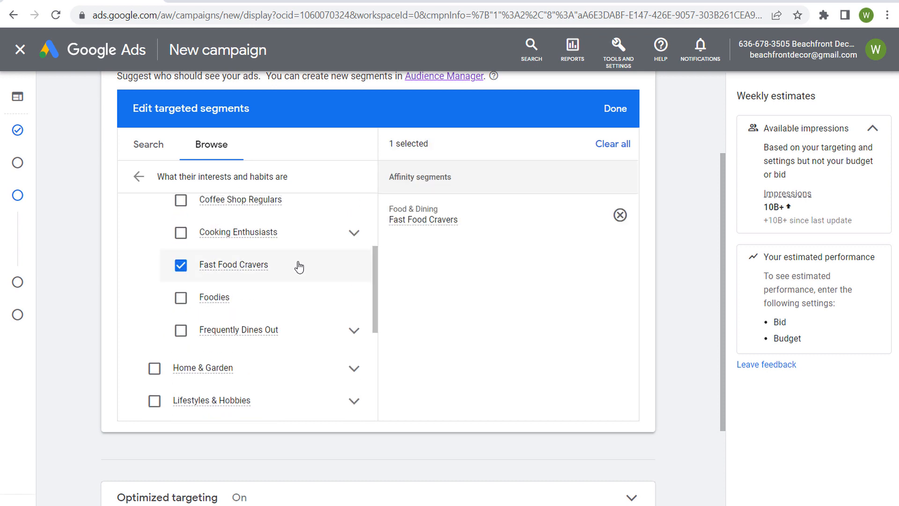
click(181, 266)
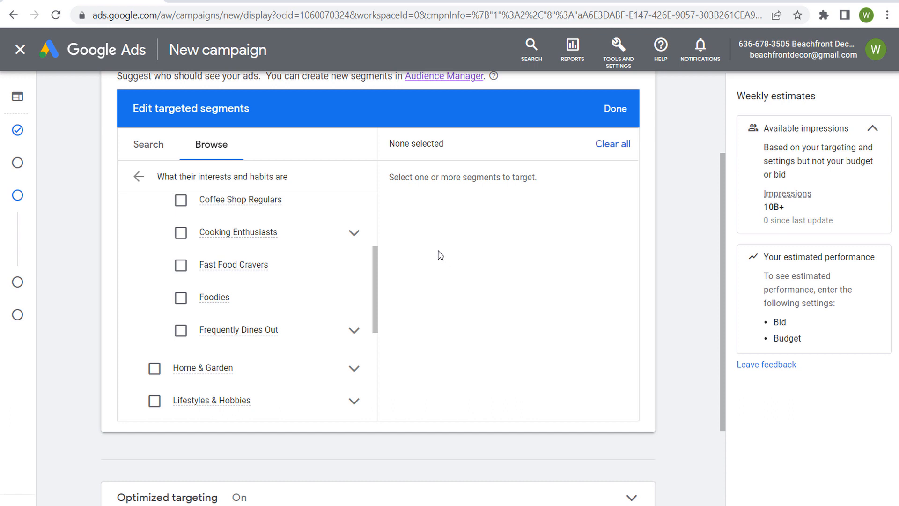
mouse_move(435, 250)
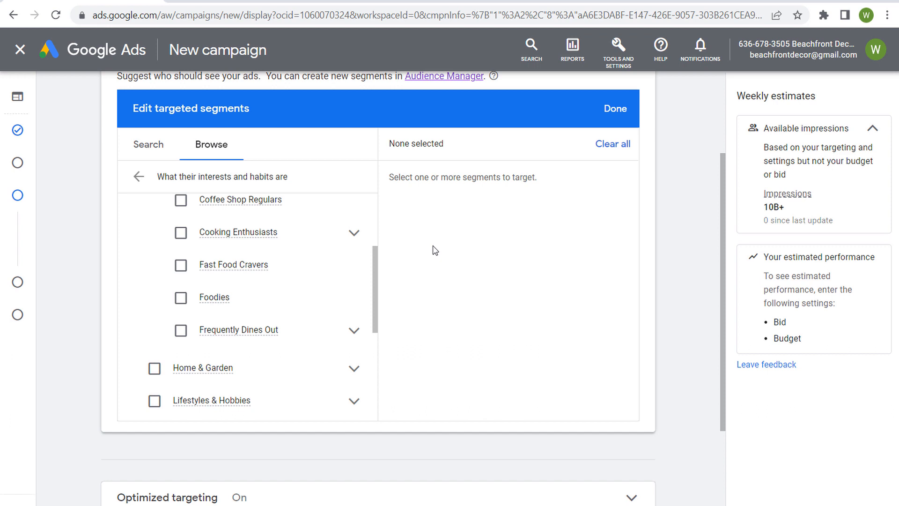
mouse_move(427, 245)
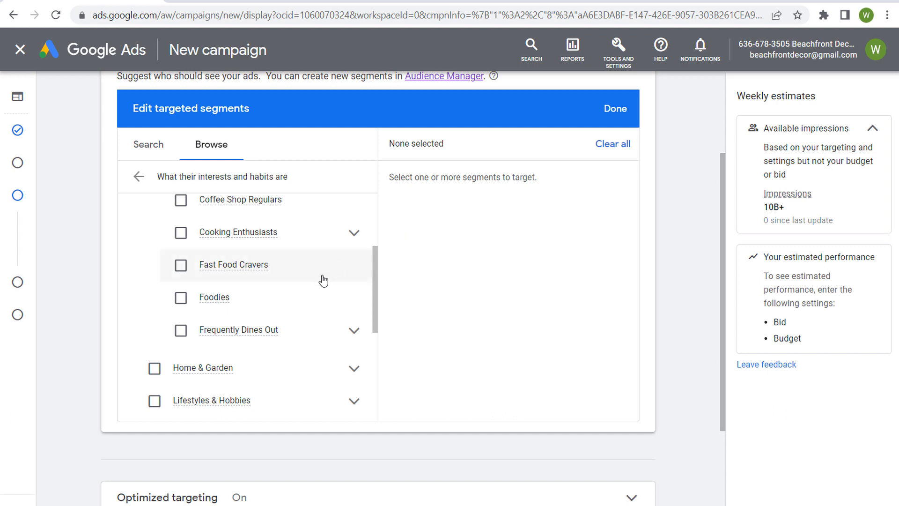
mouse_move(307, 330)
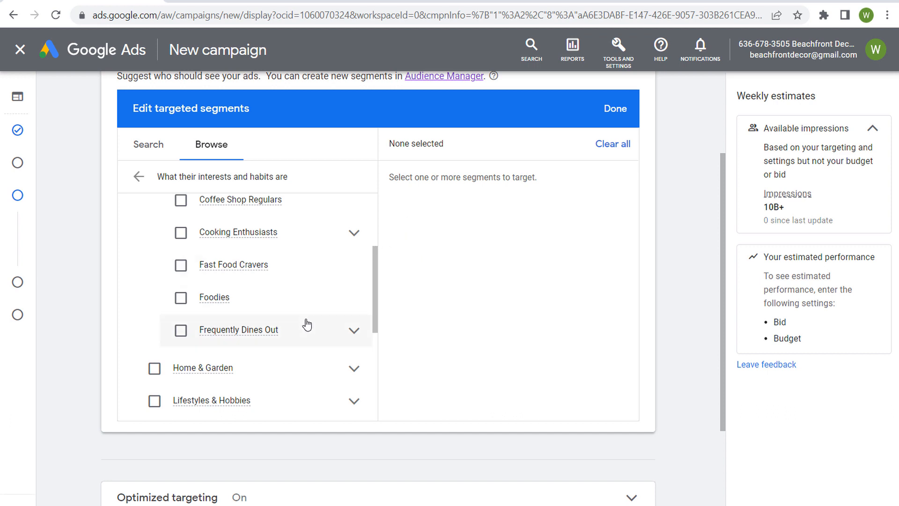
mouse_move(418, 231)
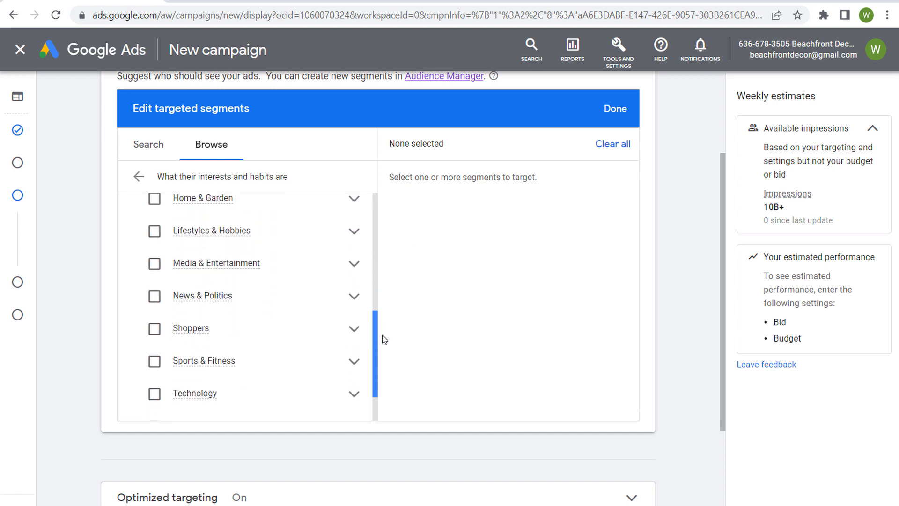
Expand the Technology category and look through its subsegments
click(354, 333)
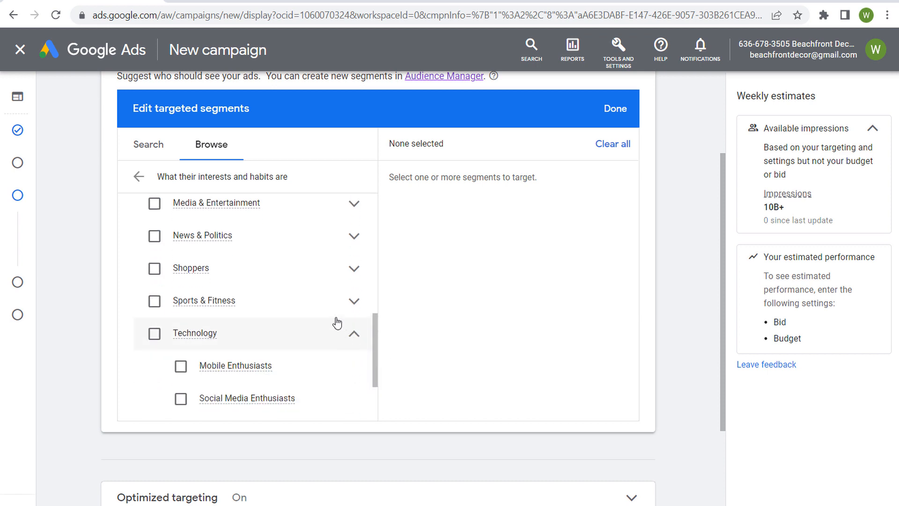
scroll(down, 3)
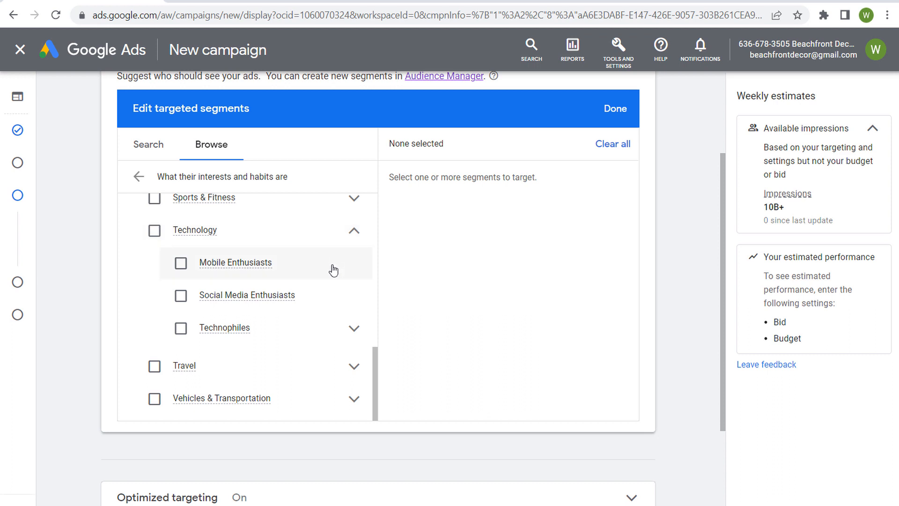
mouse_move(314, 300)
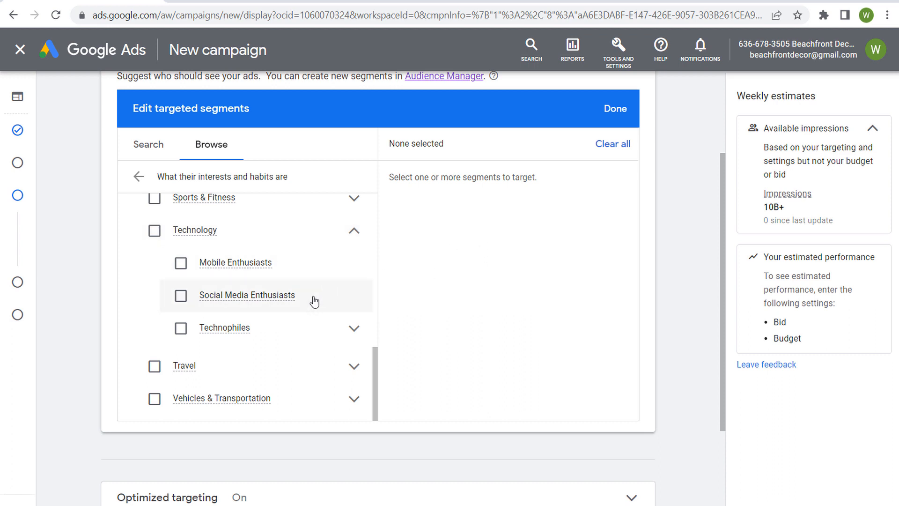
mouse_move(473, 226)
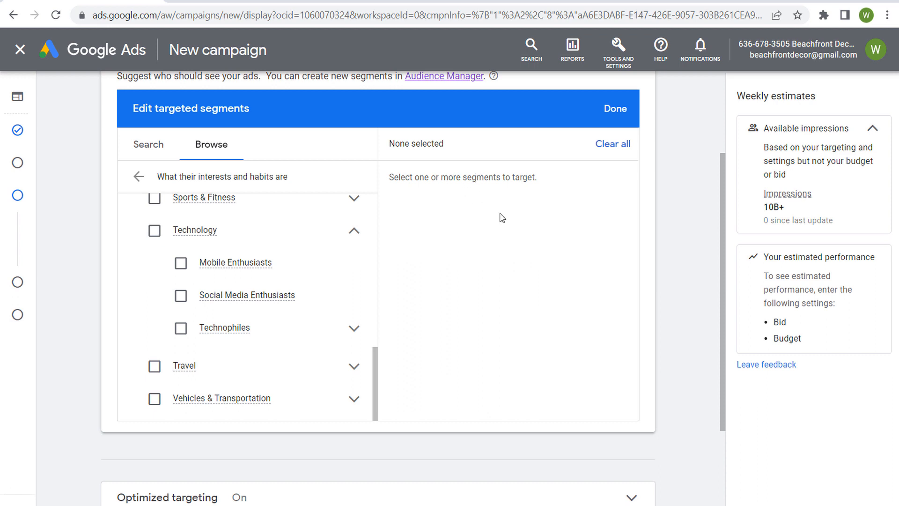
double_click(763, 95)
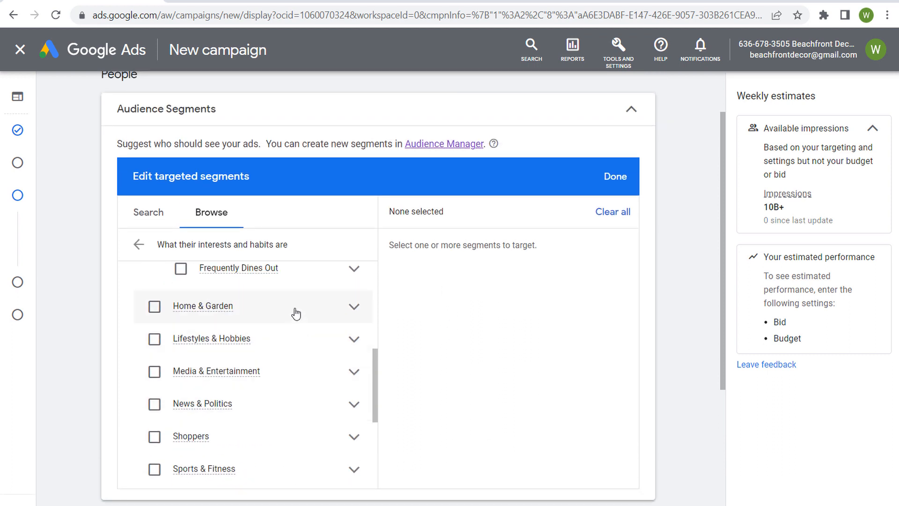
Expand Home & Garden and select the Do-It-Yourselfers segment
click(354, 306)
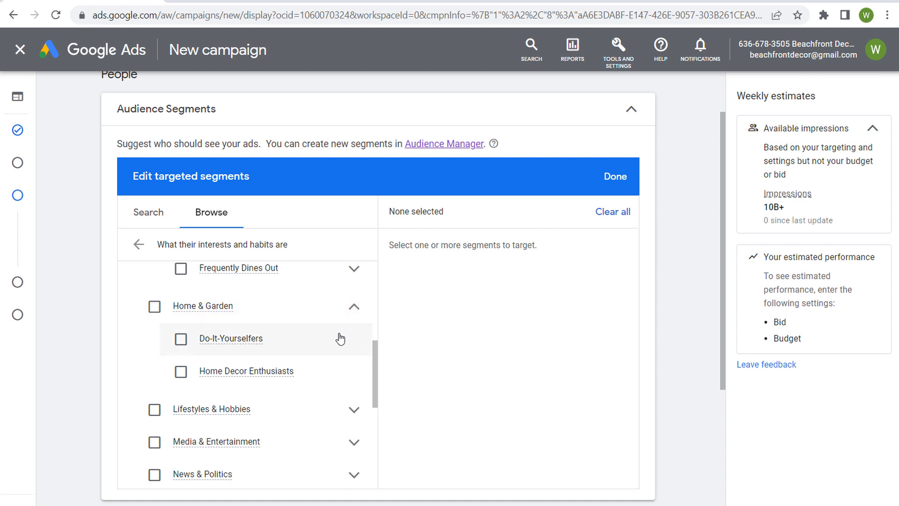
click(181, 338)
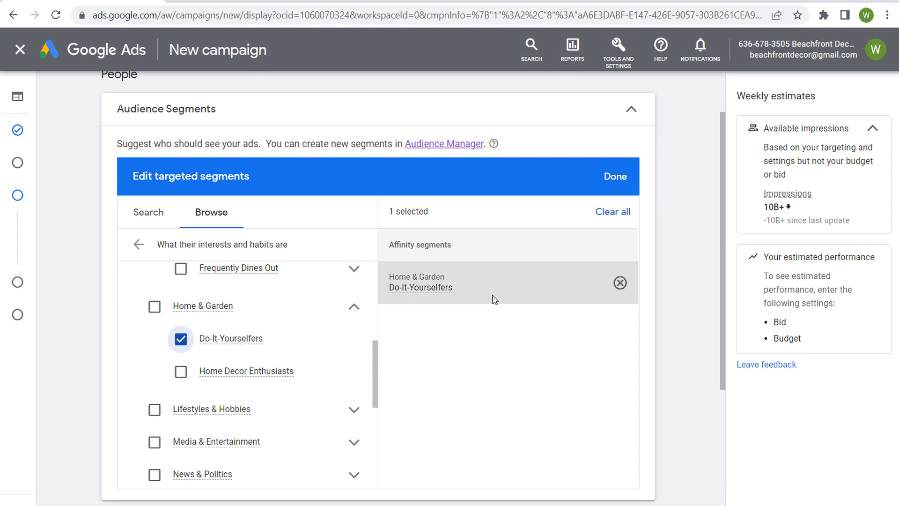
mouse_move(796, 199)
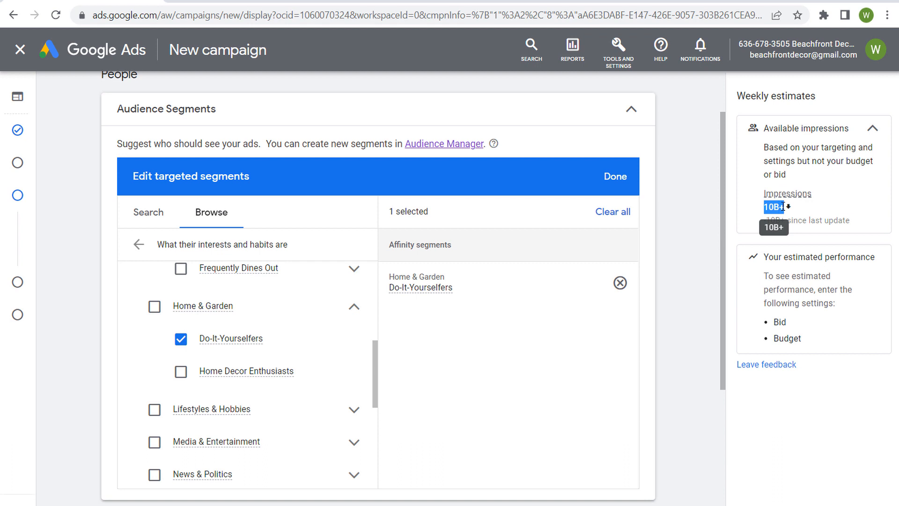
mouse_move(457, 254)
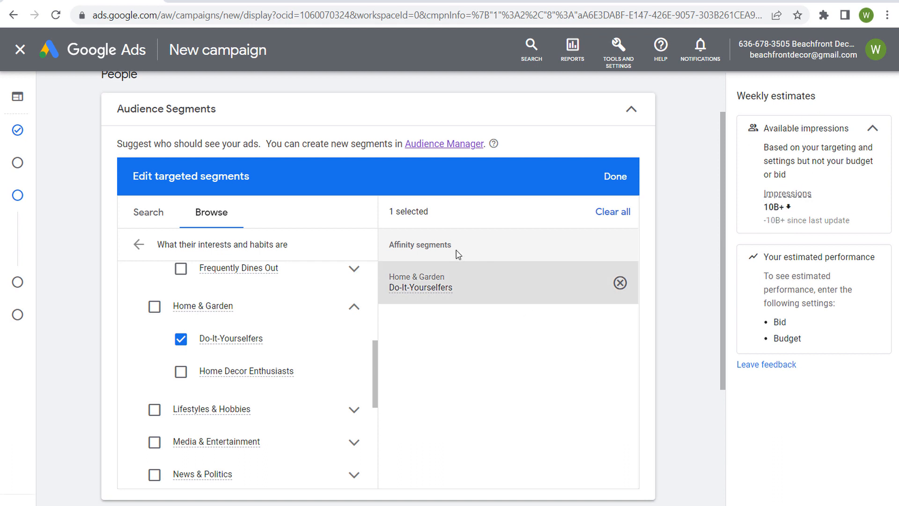
mouse_move(503, 366)
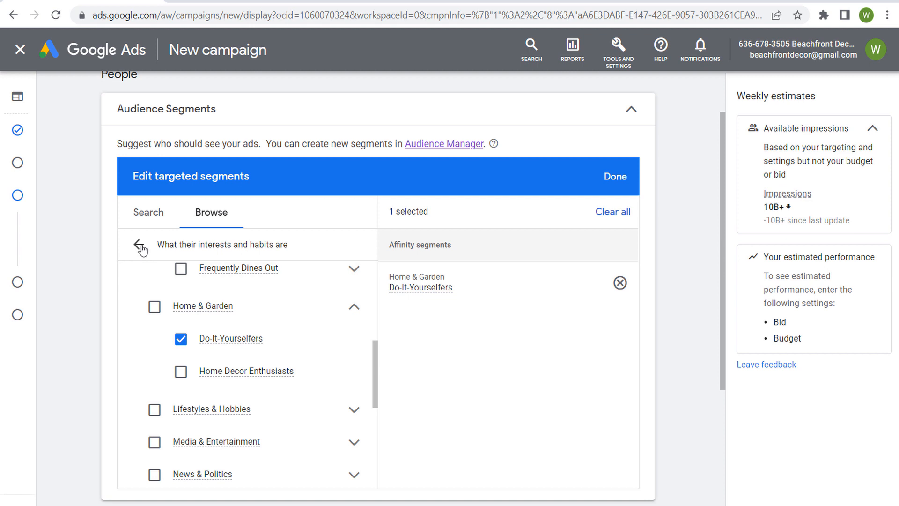
Go back to the top-level Browse categories, keeping Do-It-Yourselfers selected
click(142, 246)
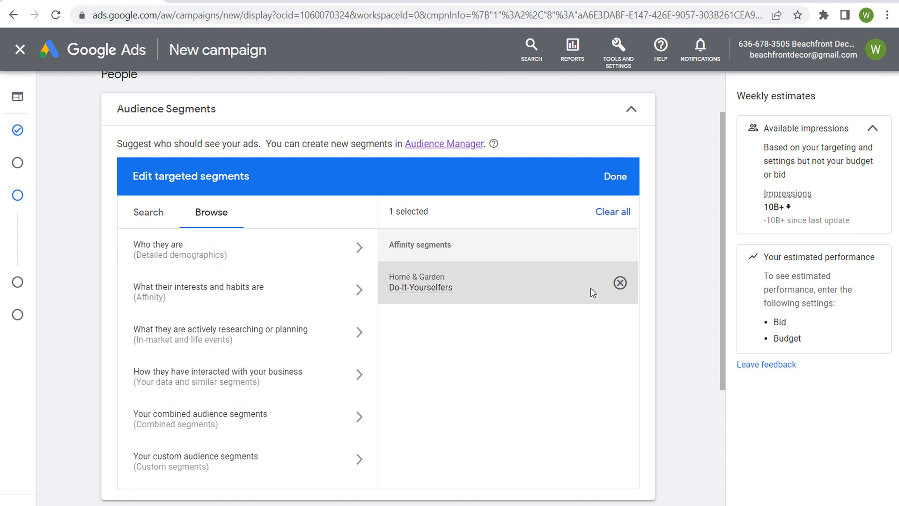
mouse_move(621, 287)
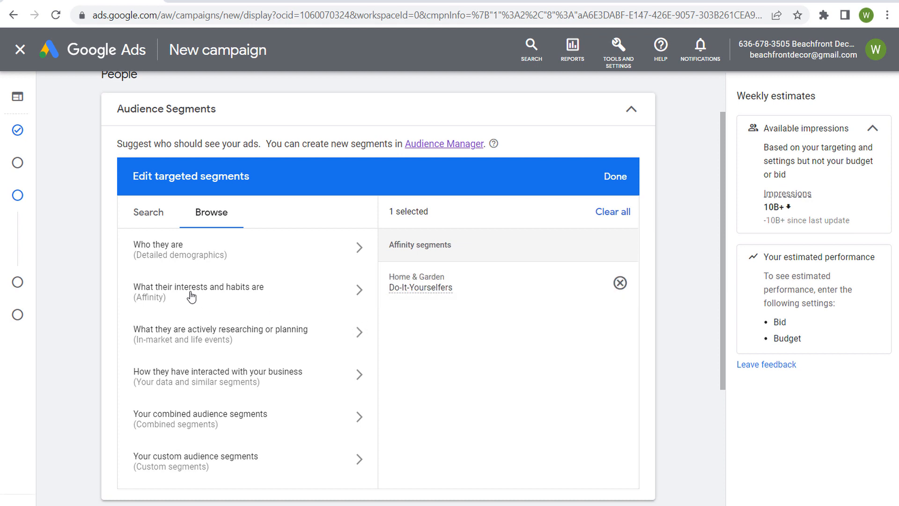
mouse_move(235, 303)
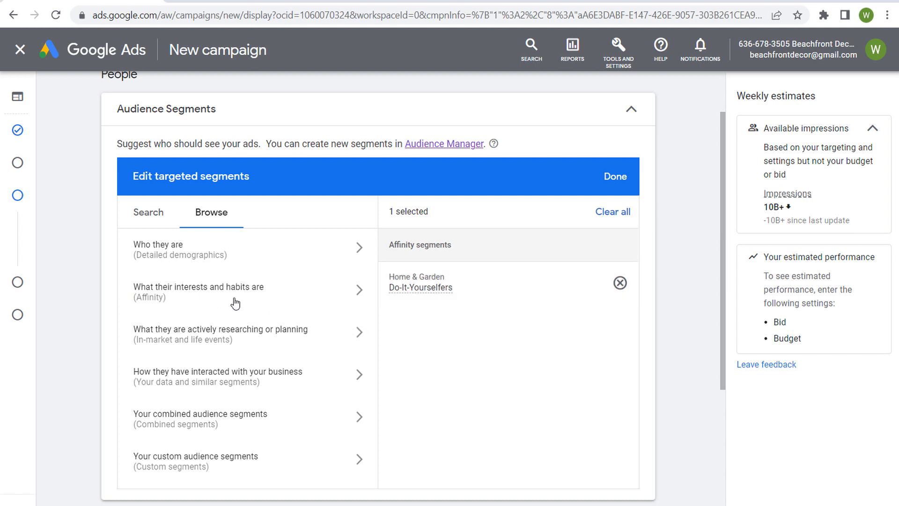
mouse_move(148, 344)
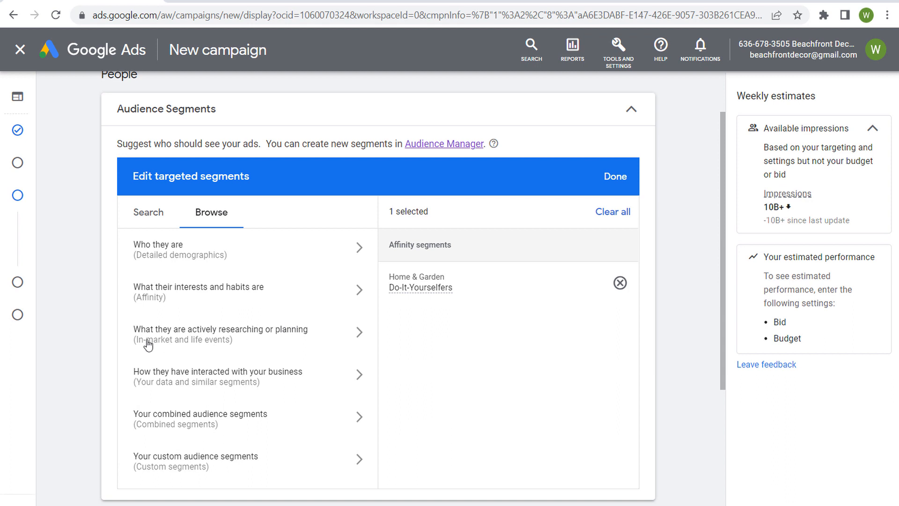
mouse_move(173, 428)
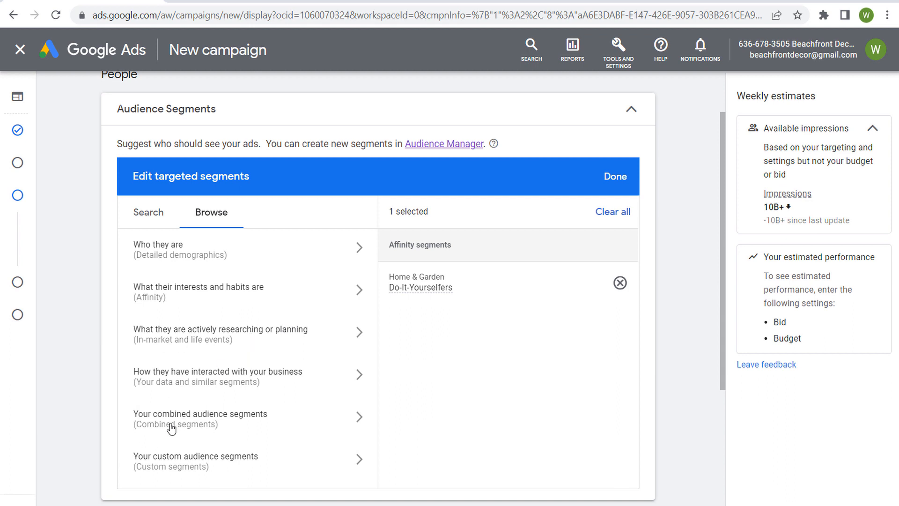
mouse_move(449, 386)
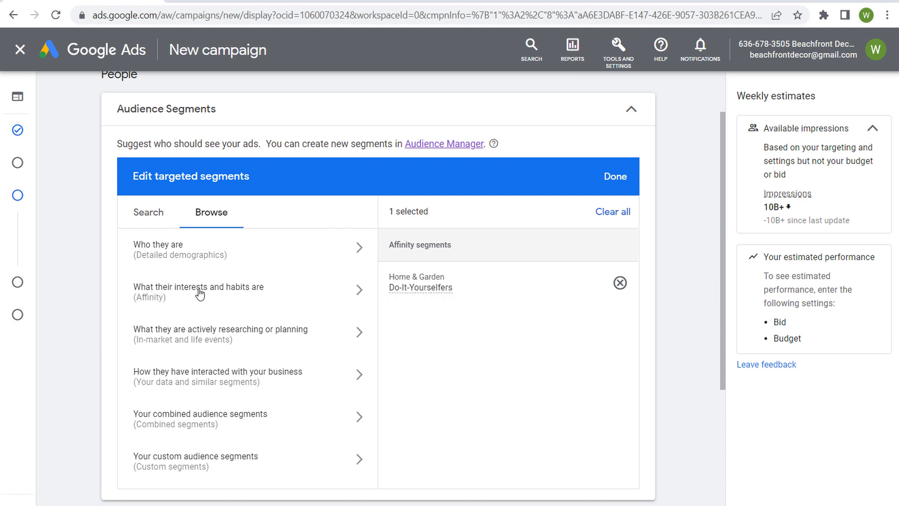
mouse_move(496, 373)
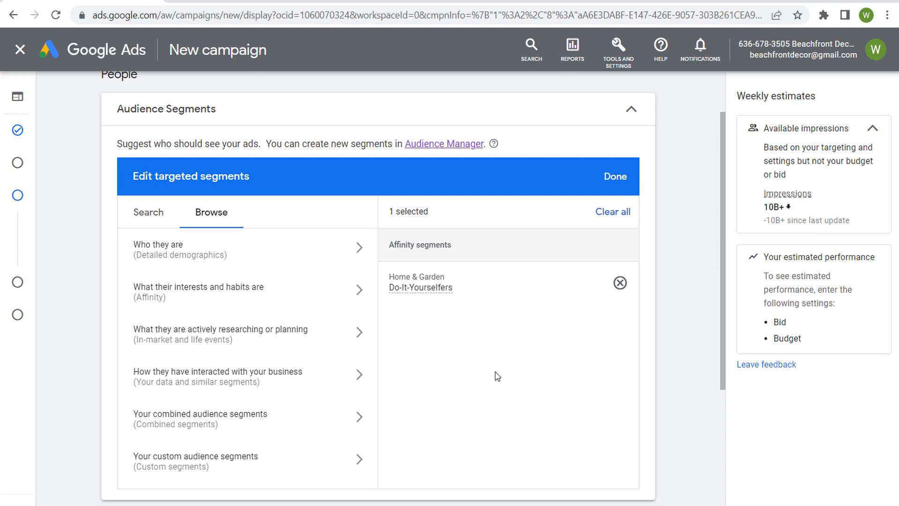
mouse_move(373, 323)
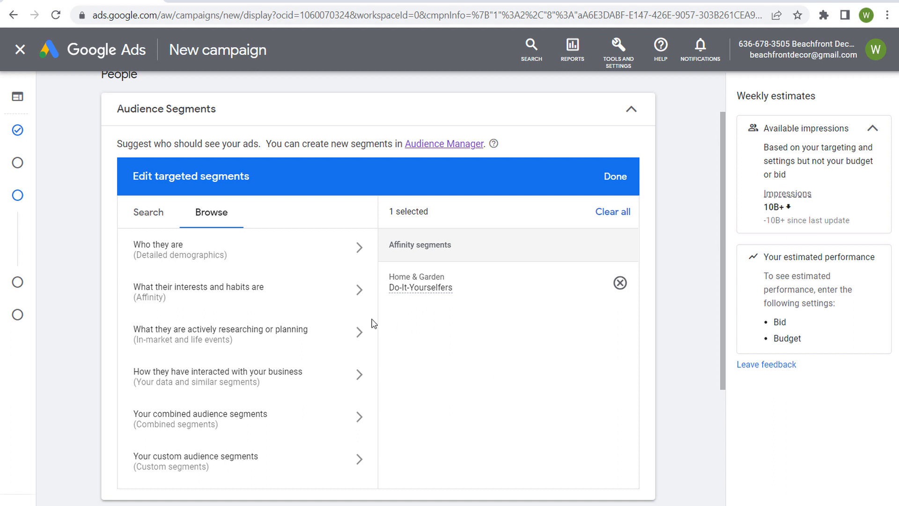
mouse_move(177, 309)
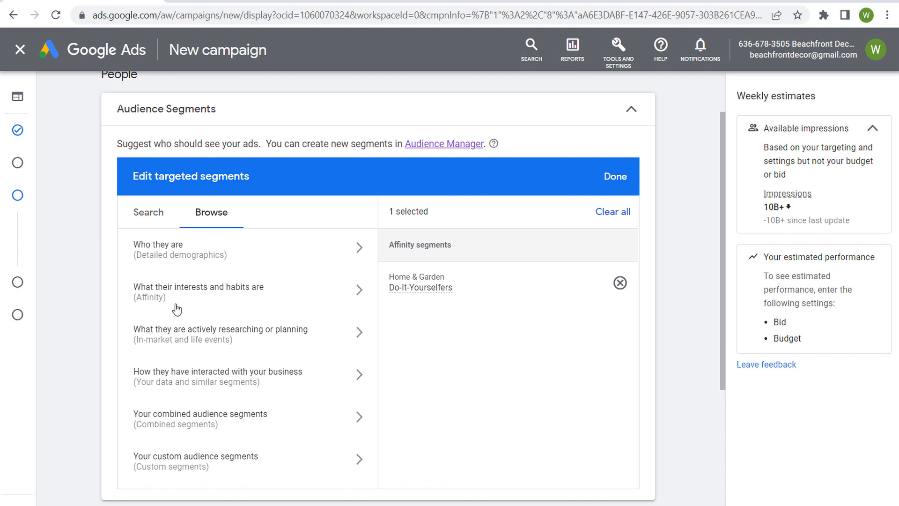
mouse_move(487, 367)
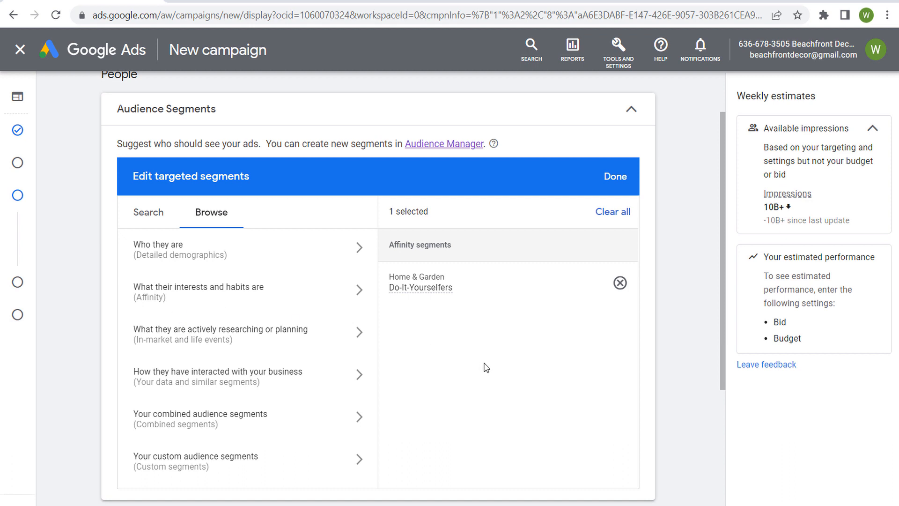